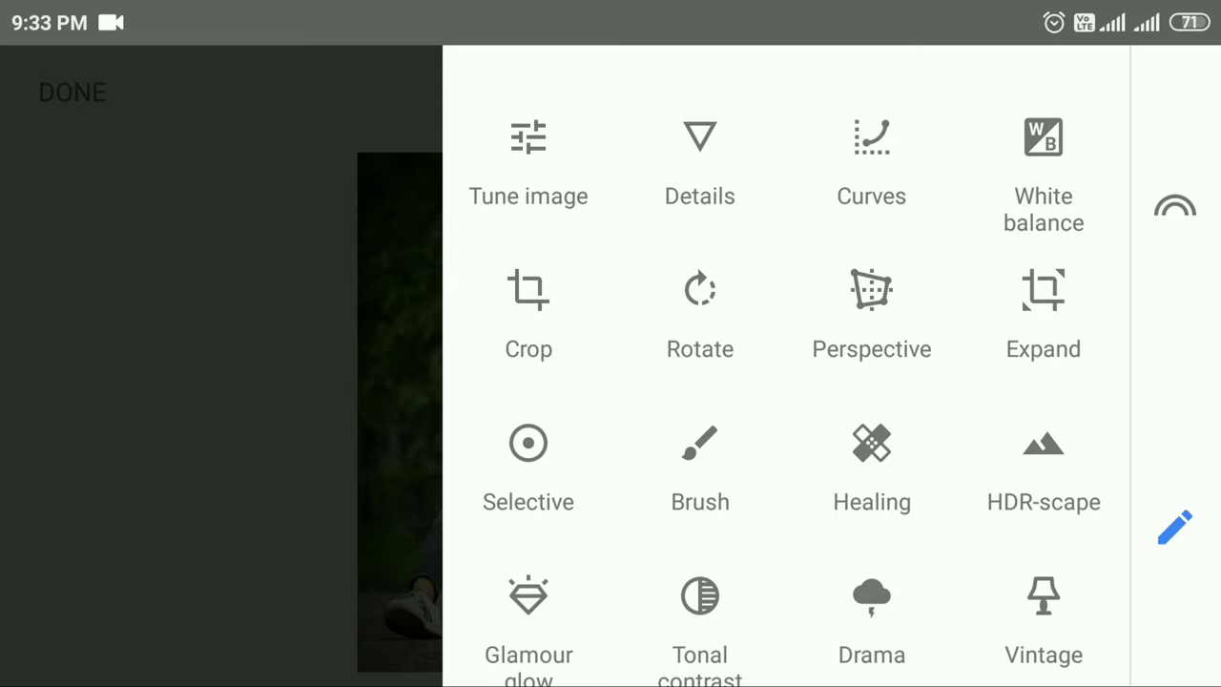
Step: Tune the portrait with Shadows -46 and Warmth +3 and apply it
{"action": "left_click", "coordinate": [534, 156]}
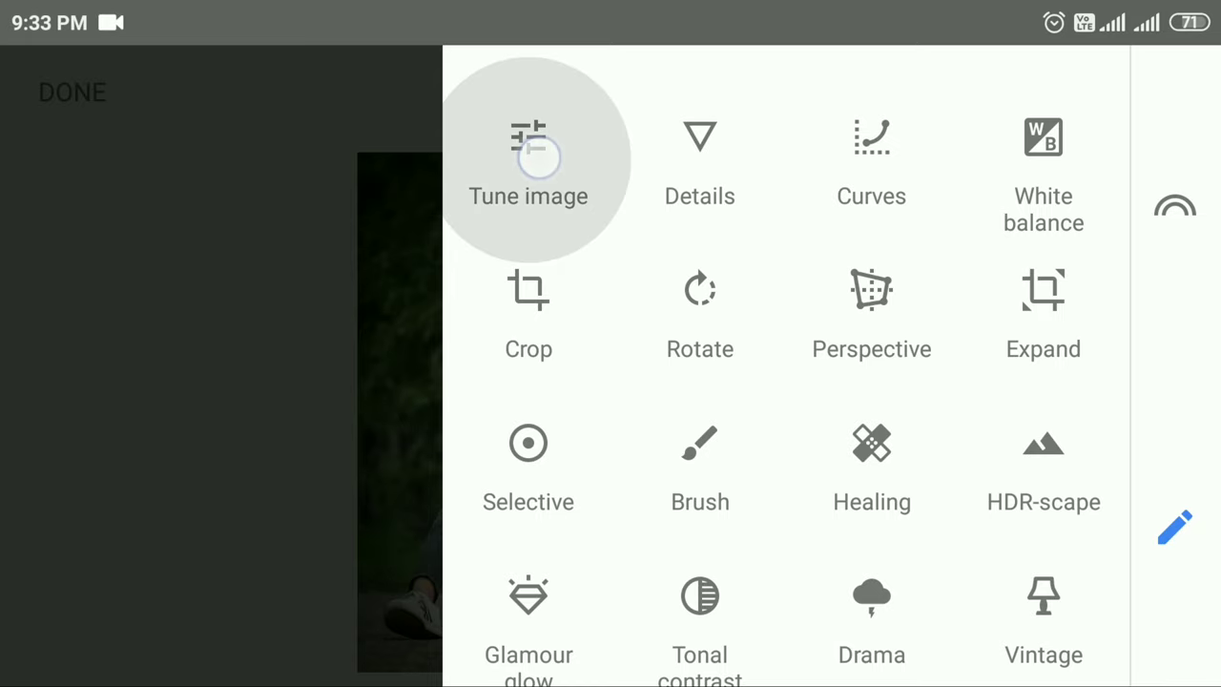
{"action": "left_click", "coordinate": [528, 157]}
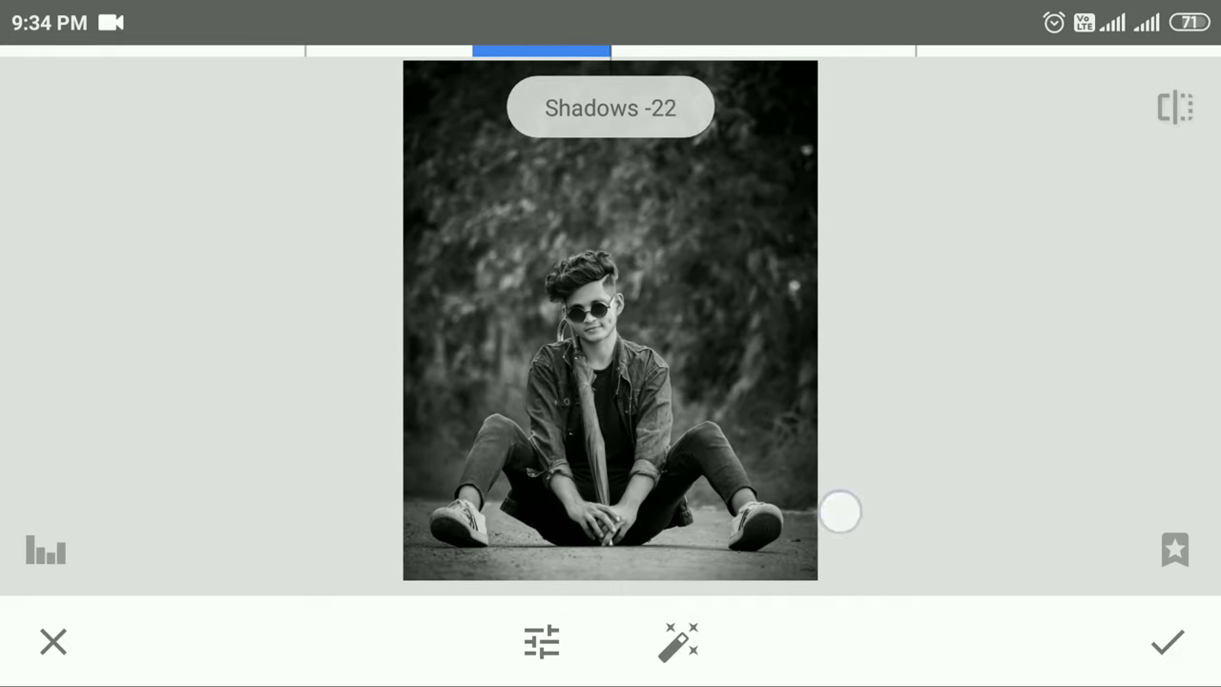
{"action": "left_click_drag", "start_coordinate": [839, 511], "coordinate": [582, 512]}
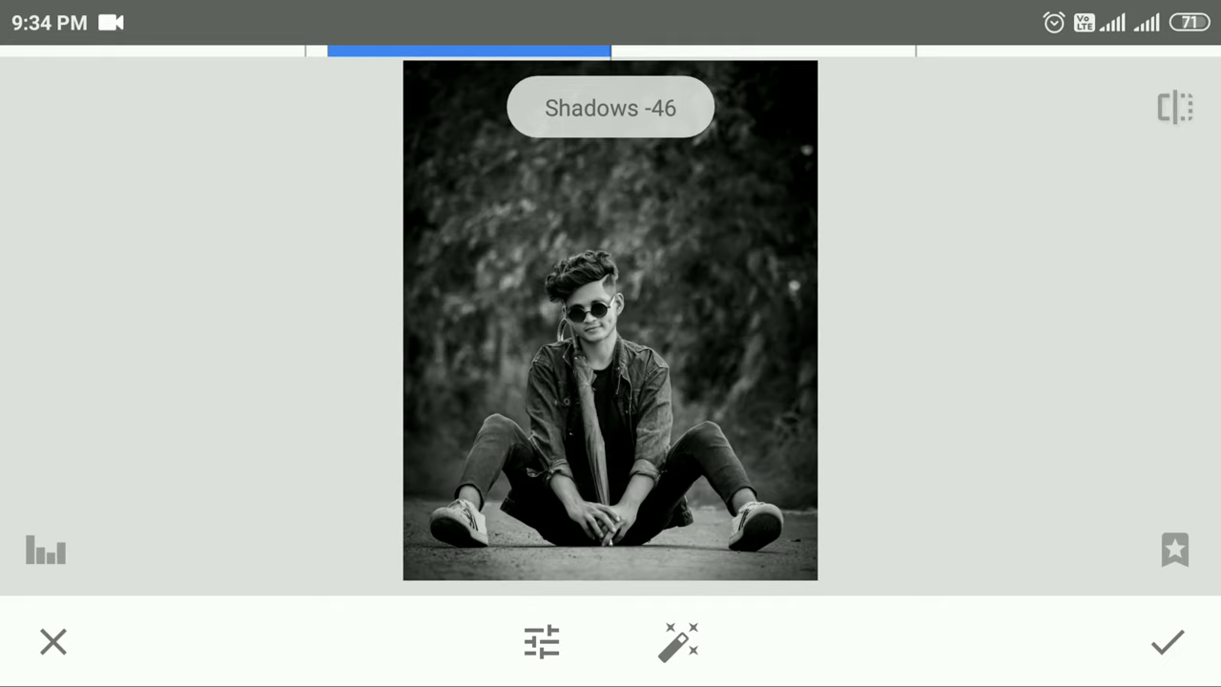
{"action": "left_click_drag", "start_coordinate": [611, 515], "coordinate": [935, 515]}
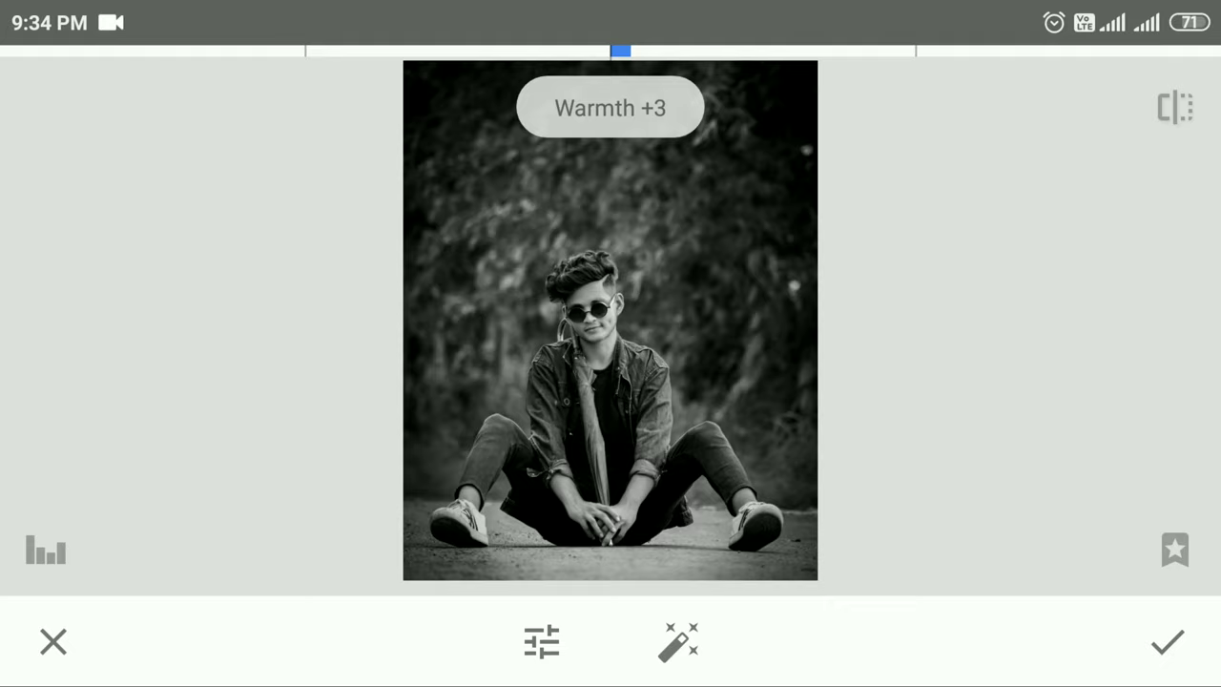
{"action": "left_click", "coordinate": [1168, 643]}
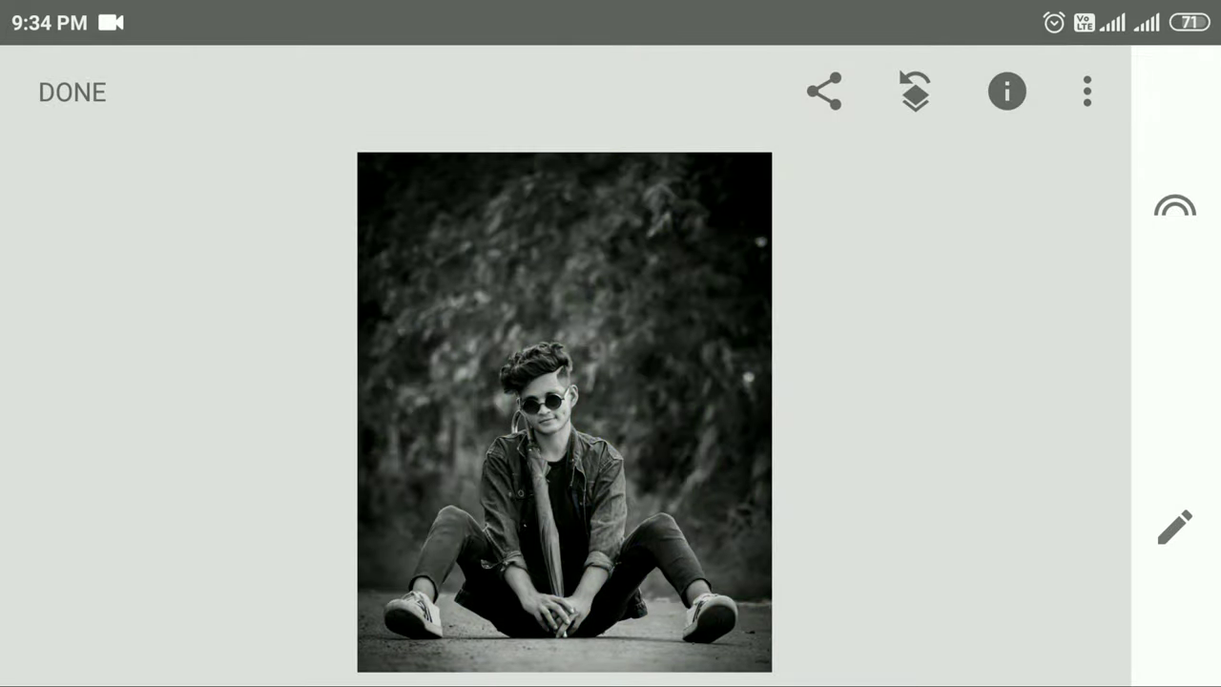
Step: Mask the Tune Image edit from the edit stack with the brush strength at 0
{"action": "left_click", "coordinate": [916, 92]}
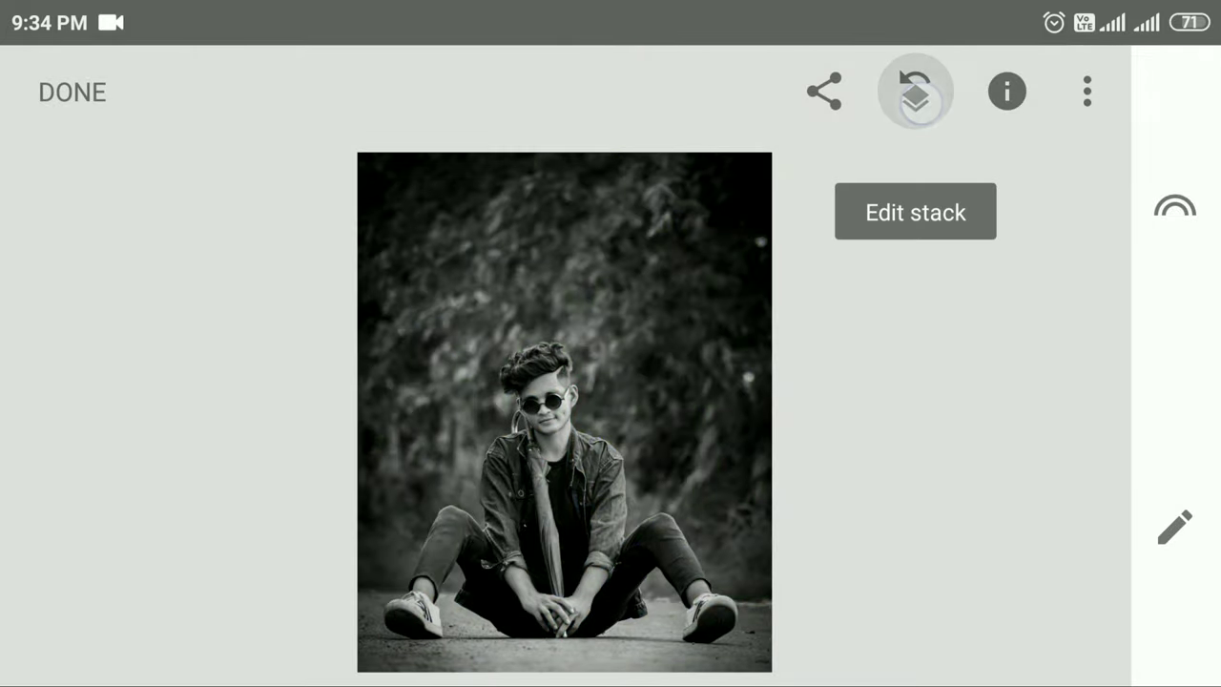
{"action": "left_click", "coordinate": [1086, 91]}
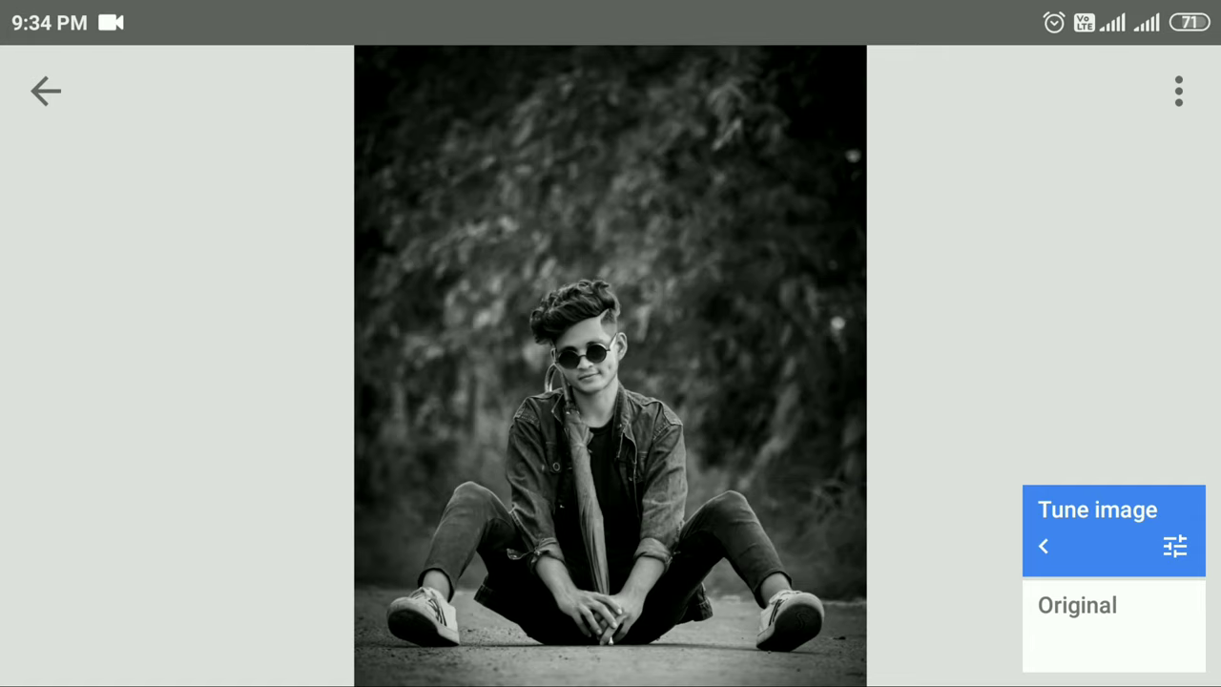
{"action": "left_click", "coordinate": [1105, 526]}
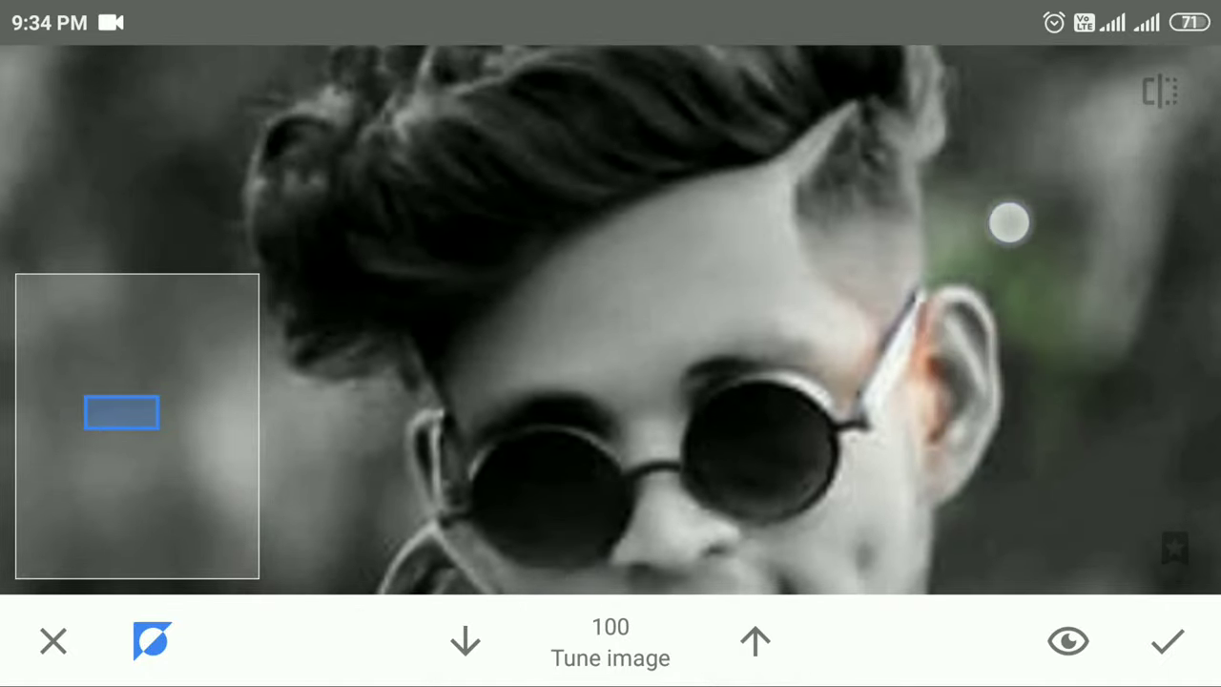
{"action": "left_click", "coordinate": [471, 648]}
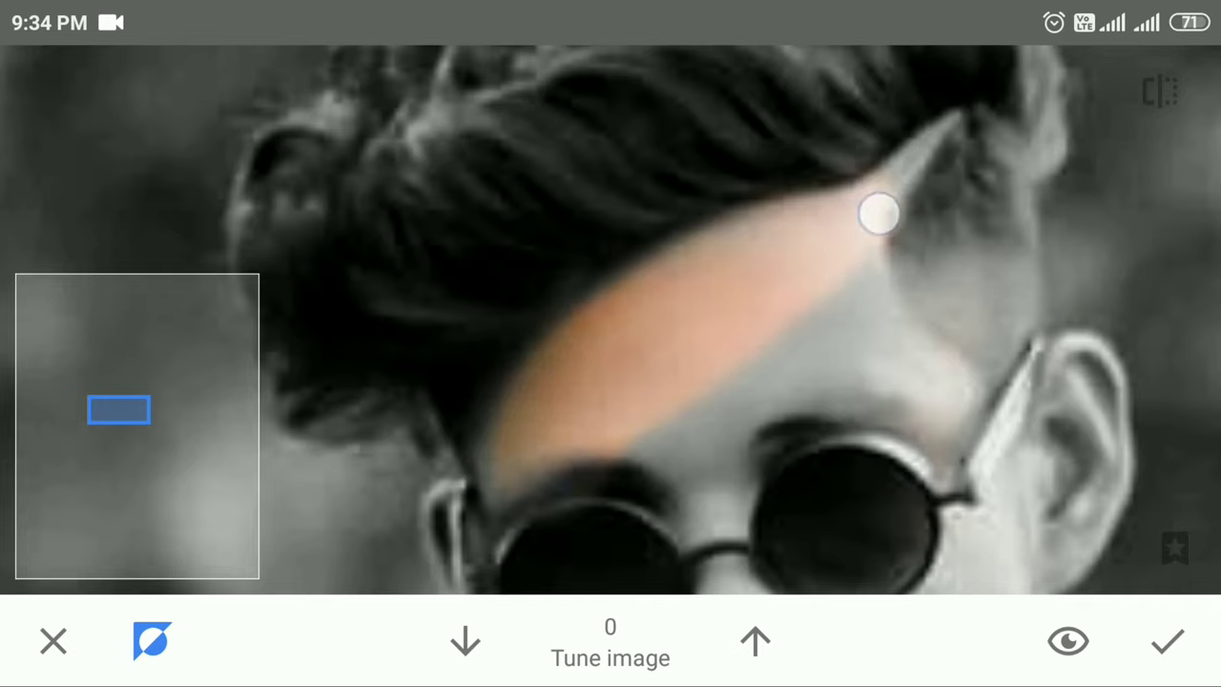
Step: Paint over the forehead, eyes, nose, lower face and forearm to restore skin colour
{"action": "left_click_drag", "start_coordinate": [878, 214], "coordinate": [839, 429]}
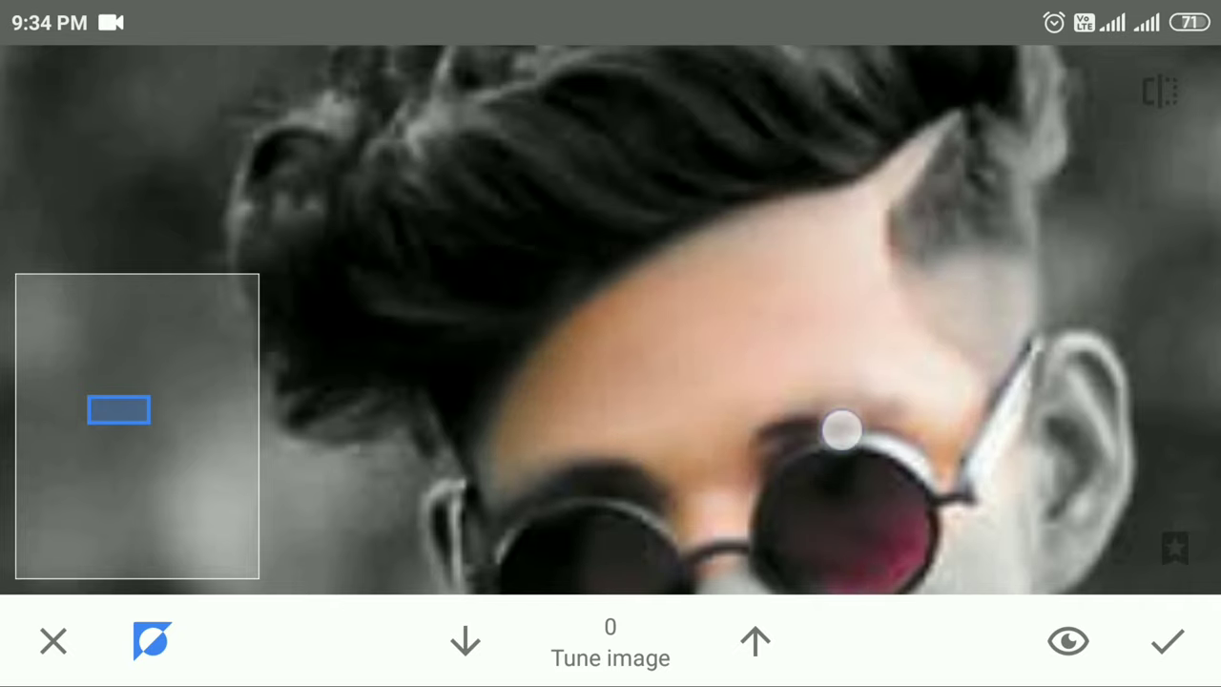
{"action": "left_click_drag", "start_coordinate": [839, 430], "coordinate": [744, 496]}
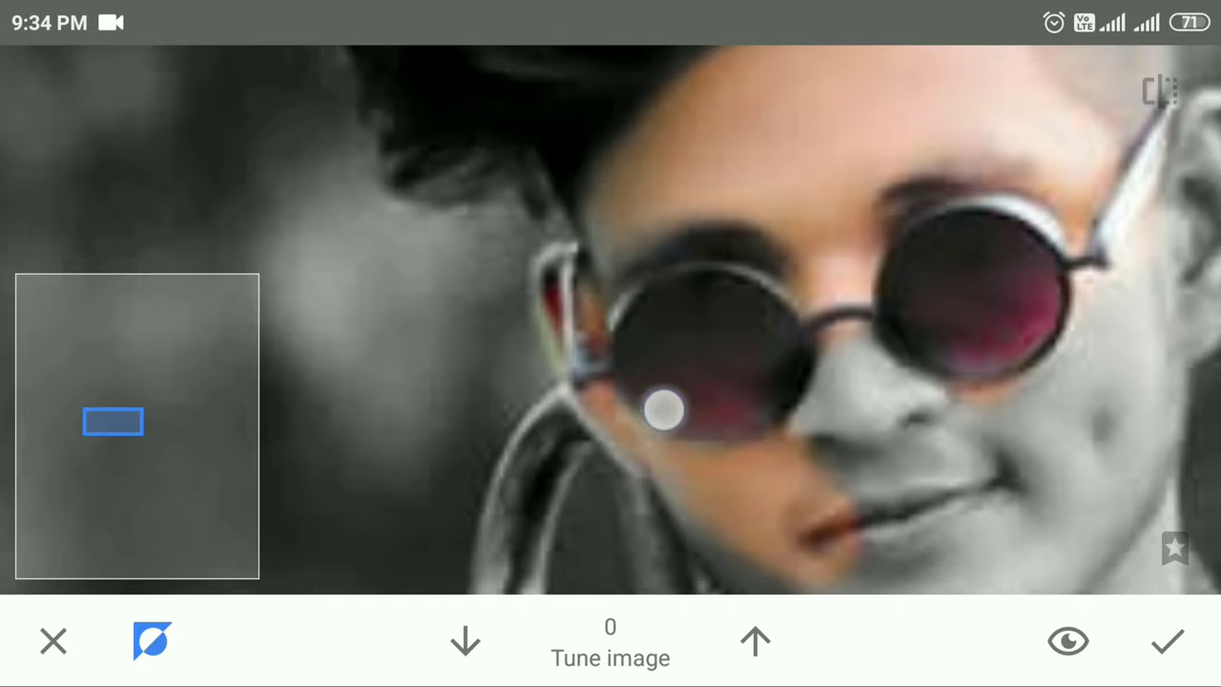
{"action": "left_click_drag", "start_coordinate": [664, 410], "coordinate": [1064, 360]}
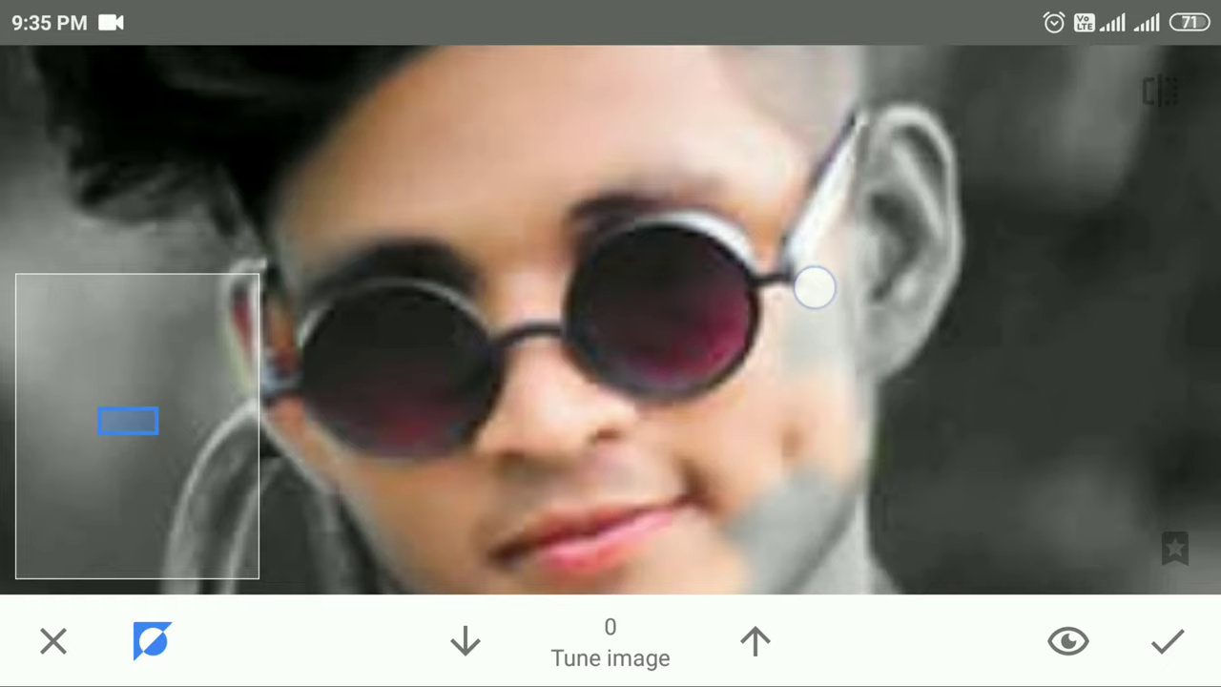
{"action": "left_click_drag", "start_coordinate": [817, 288], "coordinate": [905, 164]}
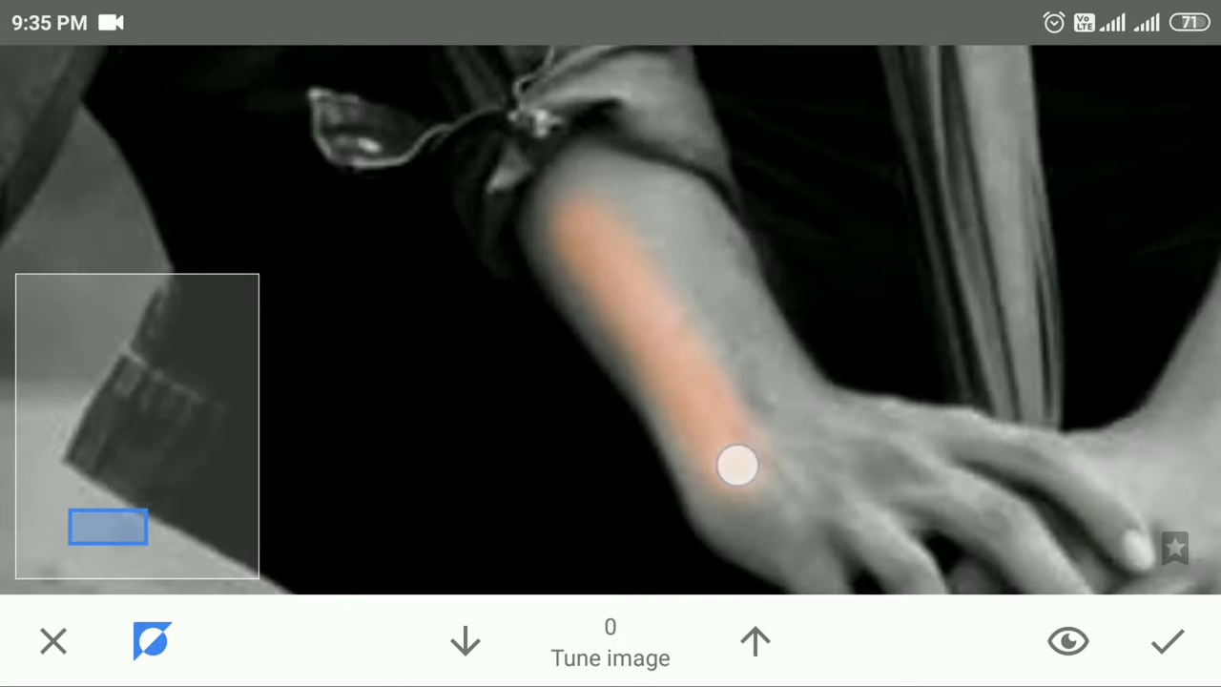
{"action": "left_click_drag", "start_coordinate": [740, 466], "coordinate": [1038, 551]}
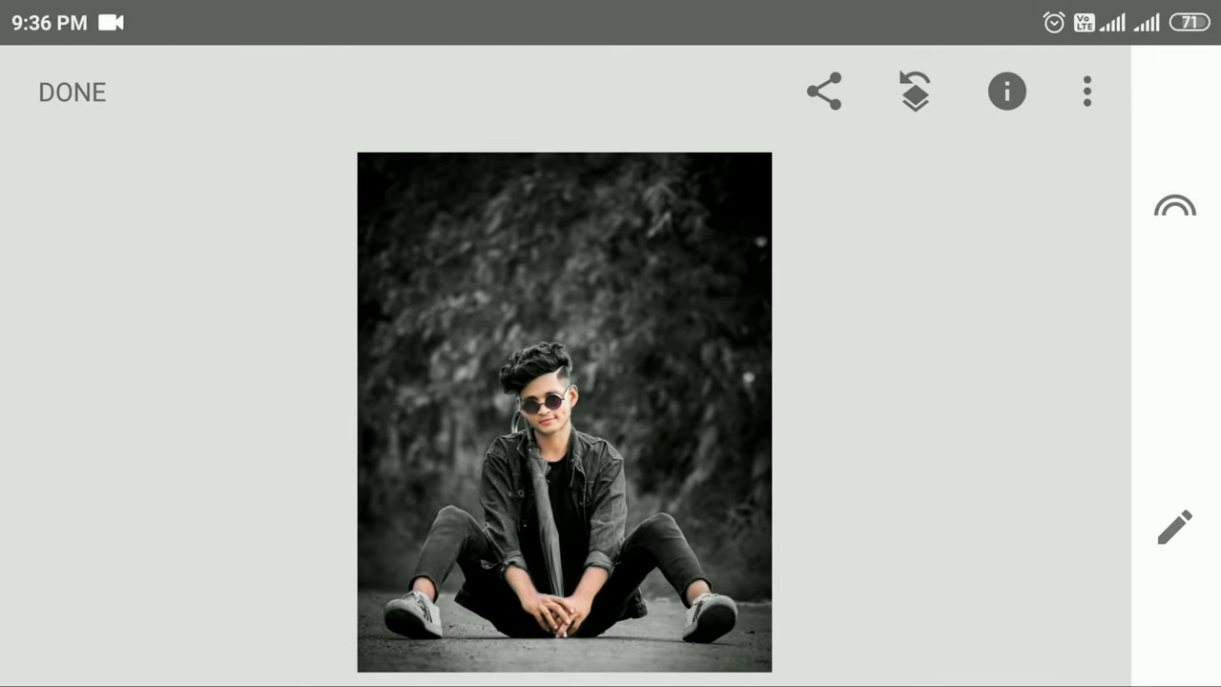
Step: Apply Portrait with Face Spotlight +56 and Skin Smoothing +45
{"action": "left_click", "coordinate": [1183, 534]}
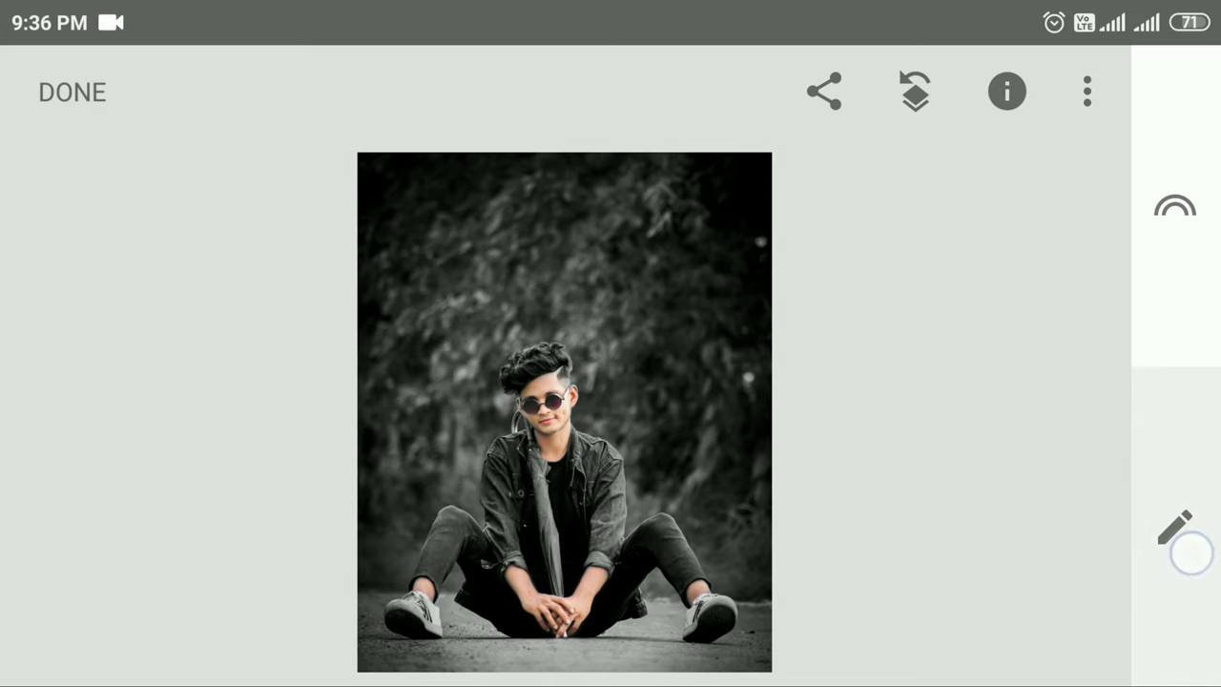
{"action": "left_click", "coordinate": [1175, 538]}
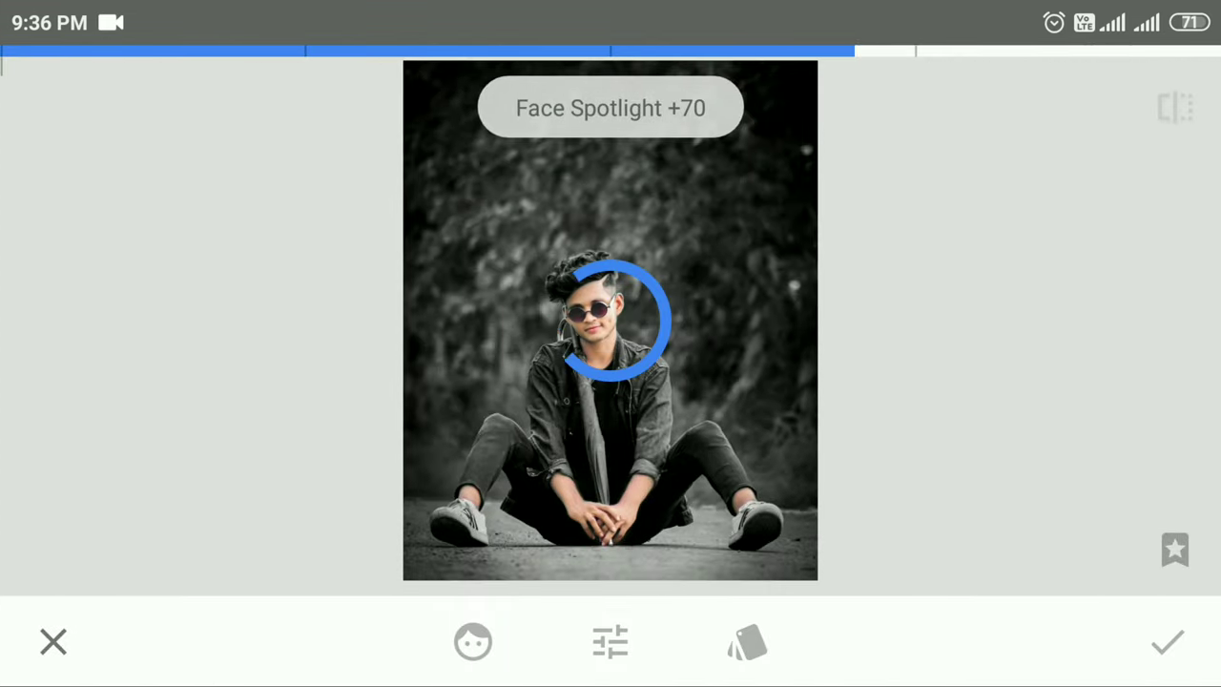
{"action": "left_click", "coordinate": [744, 641]}
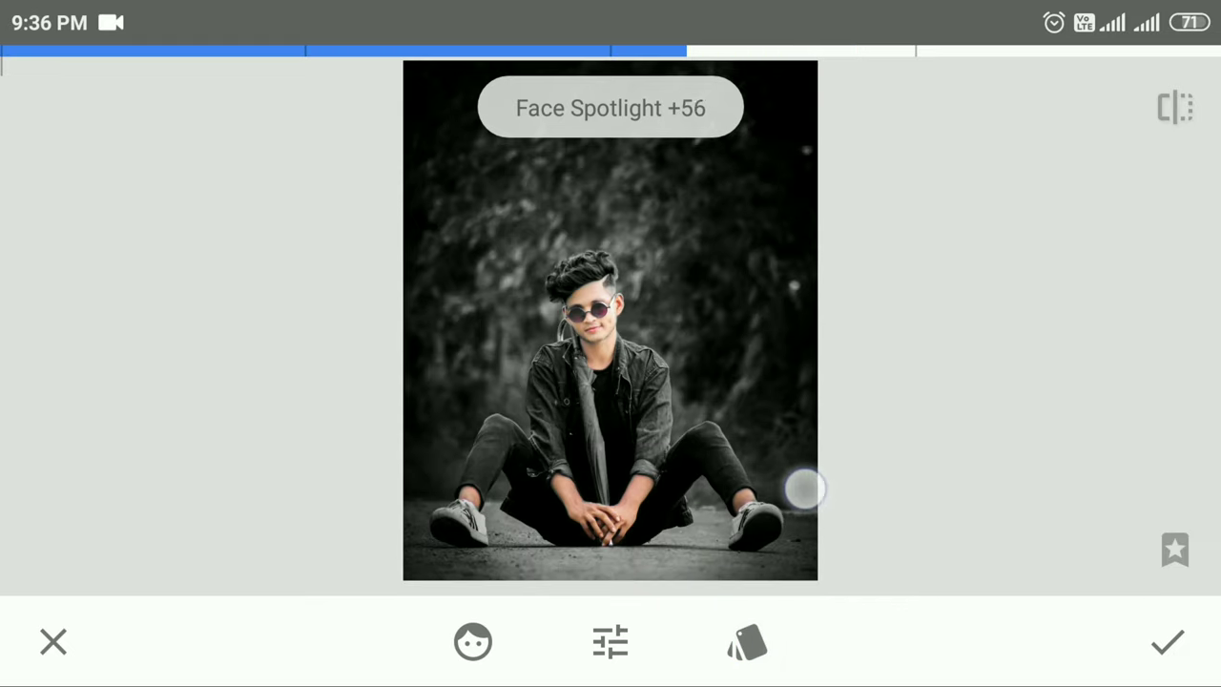
{"action": "left_click_drag", "start_coordinate": [805, 488], "coordinate": [779, 488]}
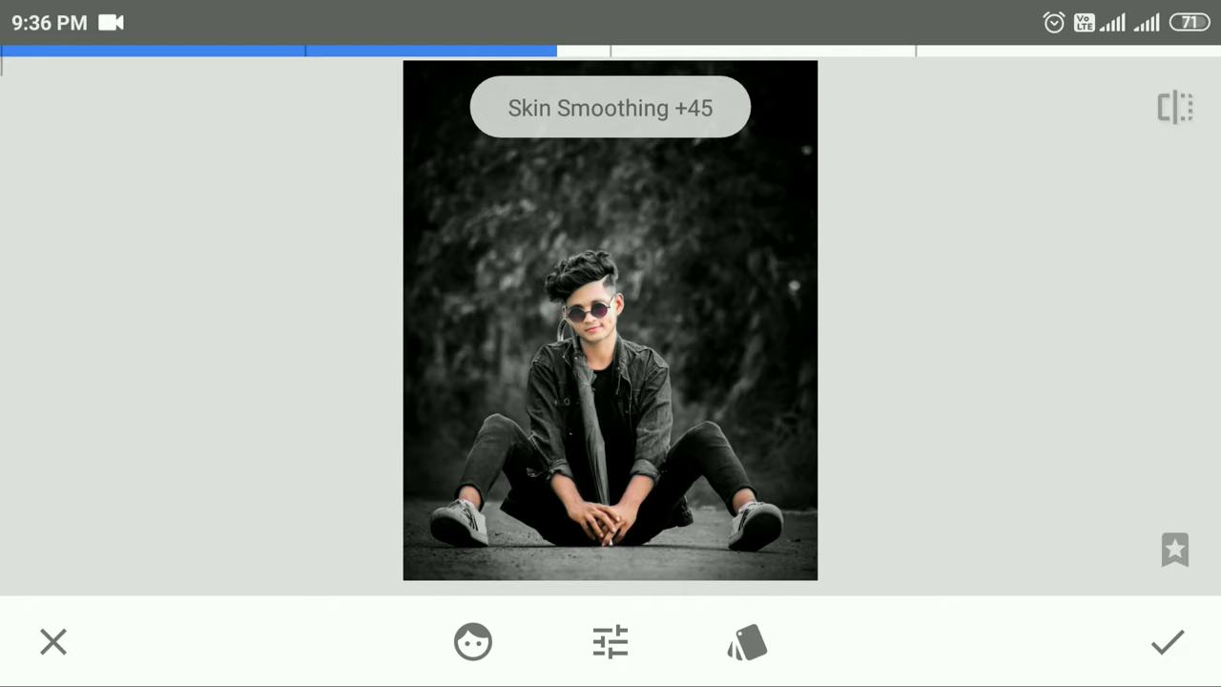
{"action": "left_click", "coordinate": [1168, 645]}
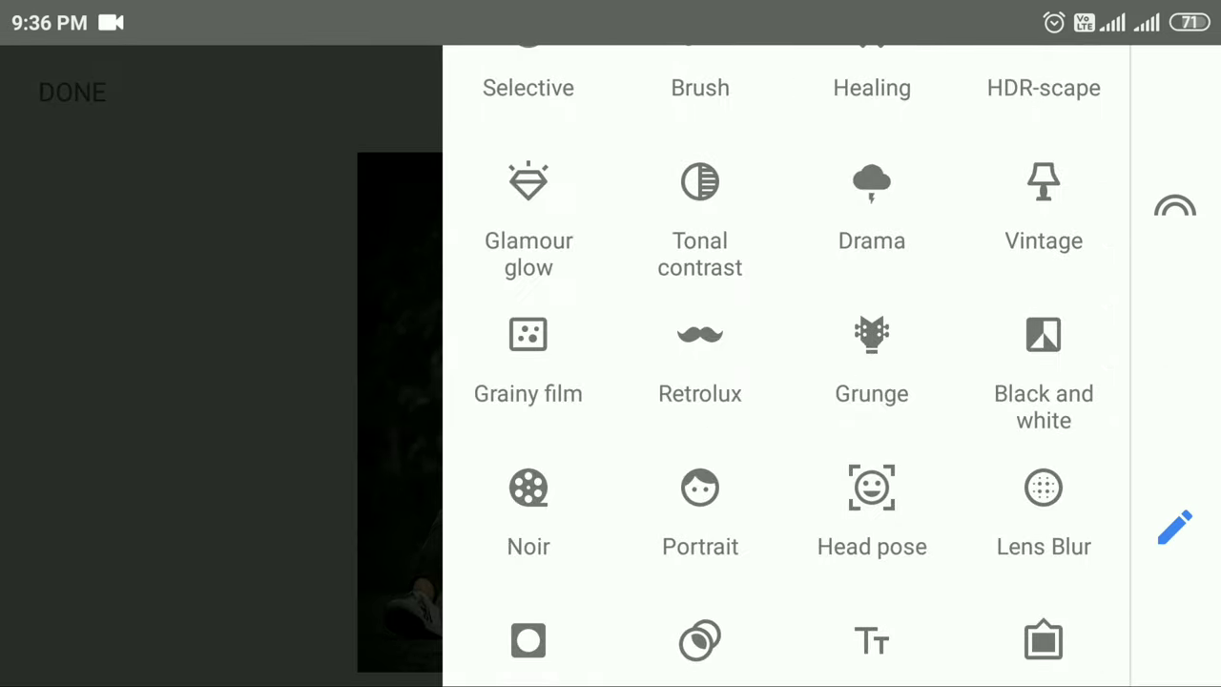
Step: Add the golden wings image in Double Exposure and enlarge it around his shoulders
{"action": "scroll", "scroll_direction": "down", "scroll_amount": 3}
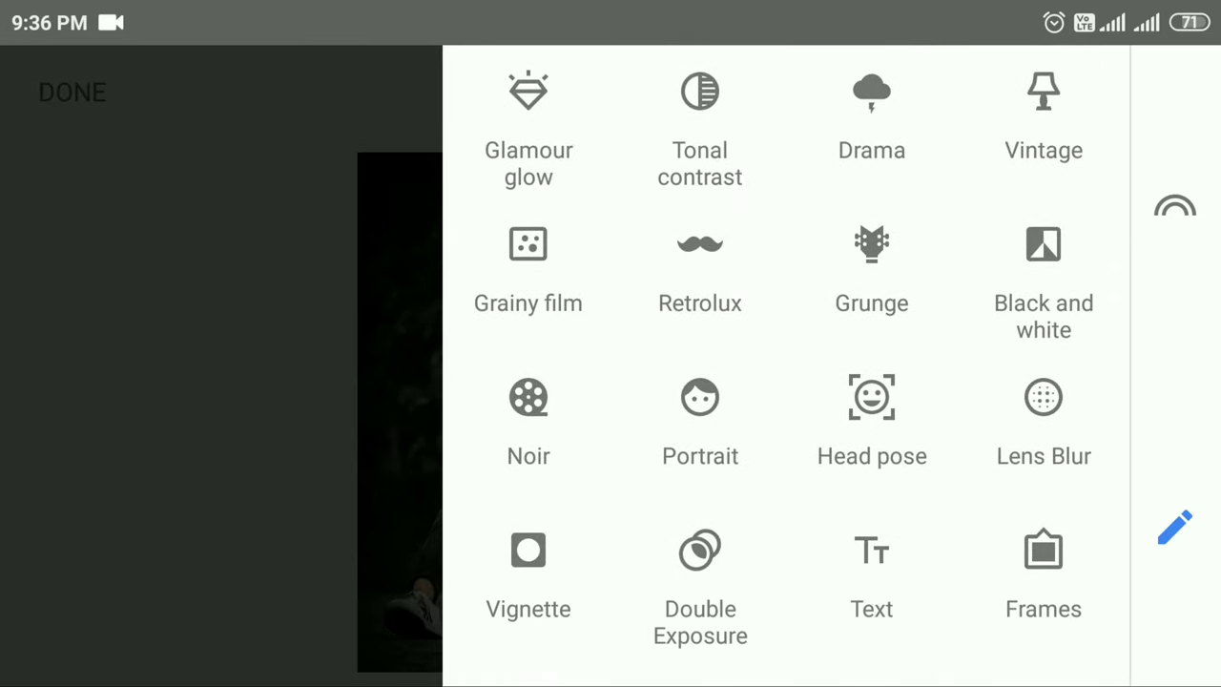
{"action": "left_click", "coordinate": [698, 554]}
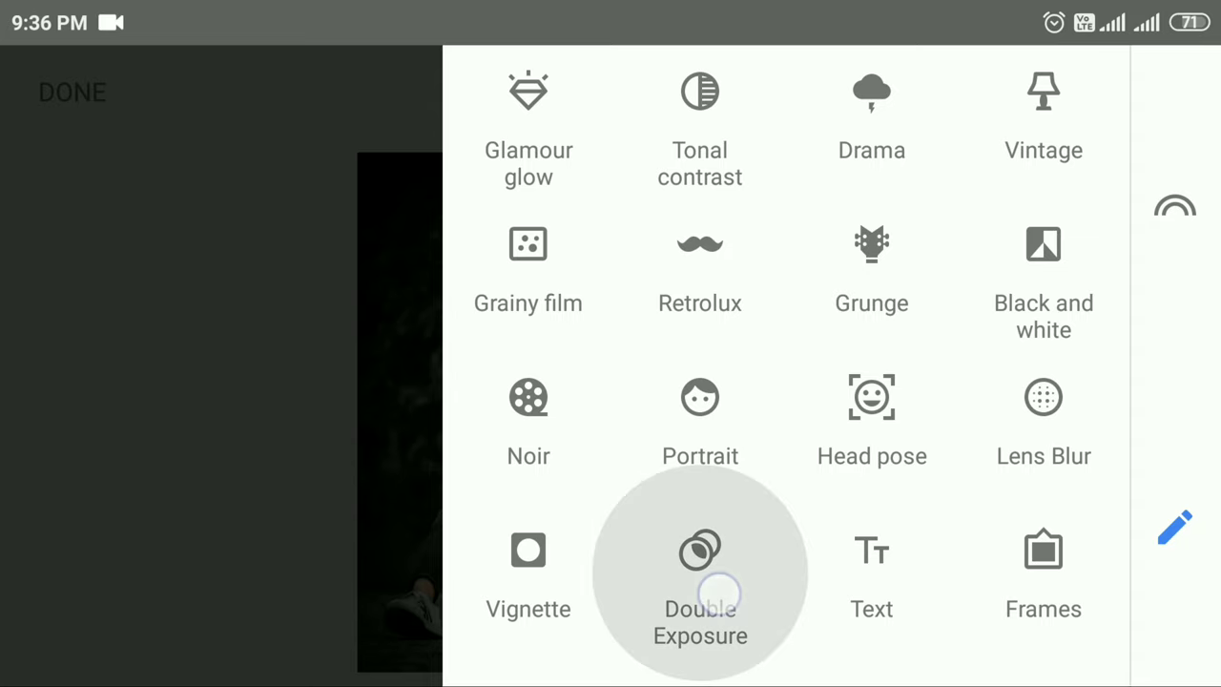
{"action": "left_click", "coordinate": [700, 549]}
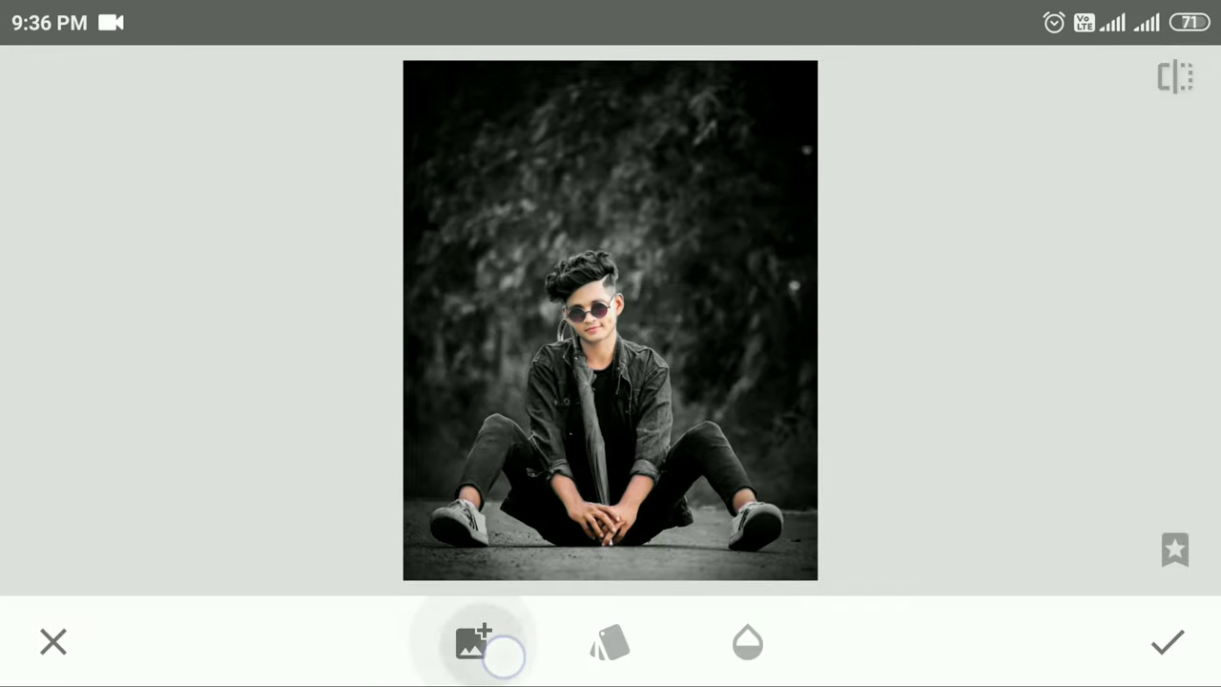
{"action": "left_click", "coordinate": [471, 652]}
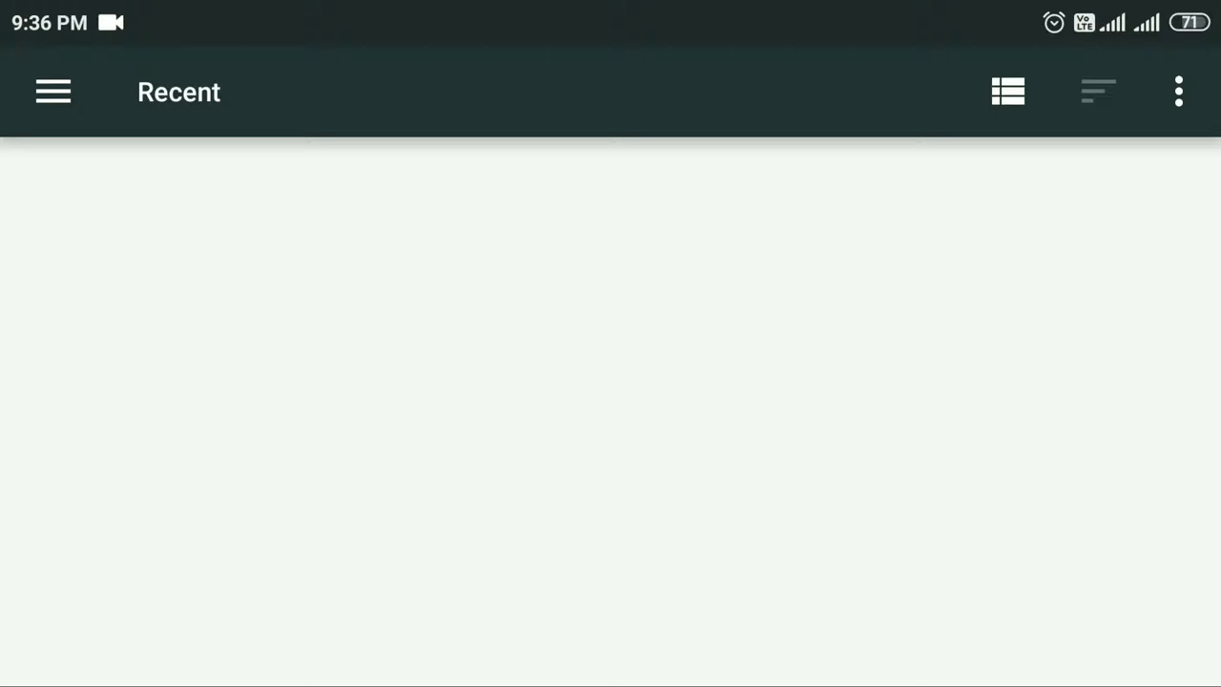
{"action": "left_click", "coordinate": [51, 92]}
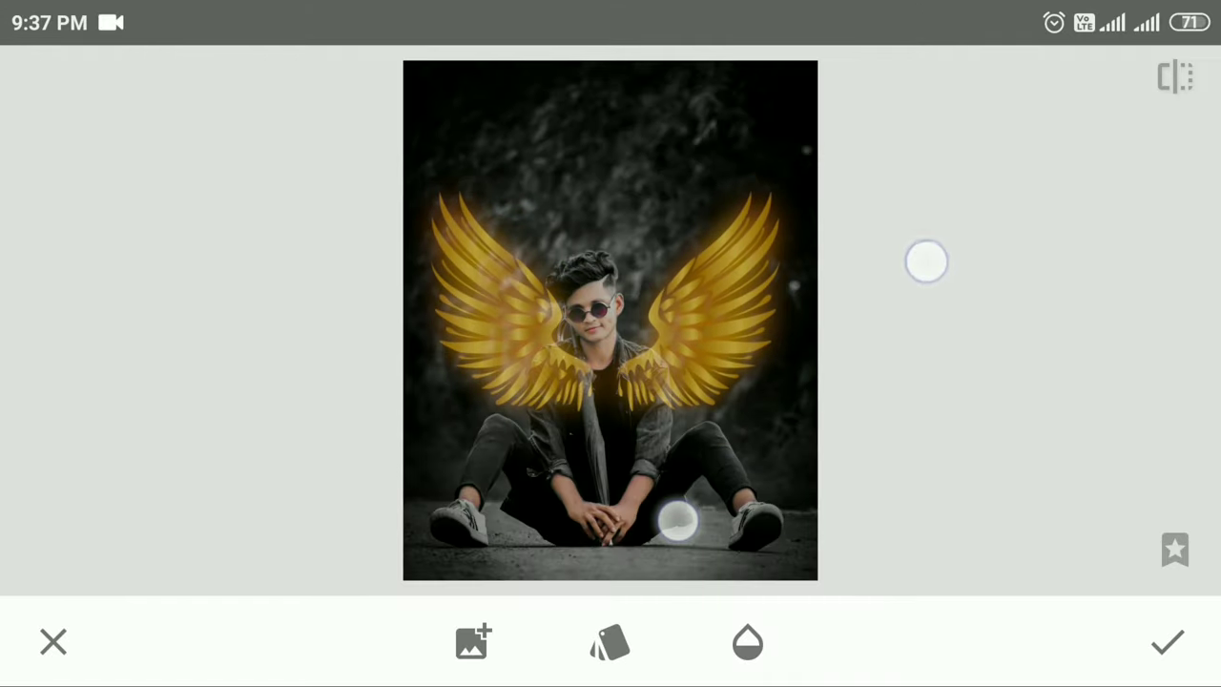
{"action": "left_click_drag", "start_coordinate": [928, 261], "coordinate": [936, 248]}
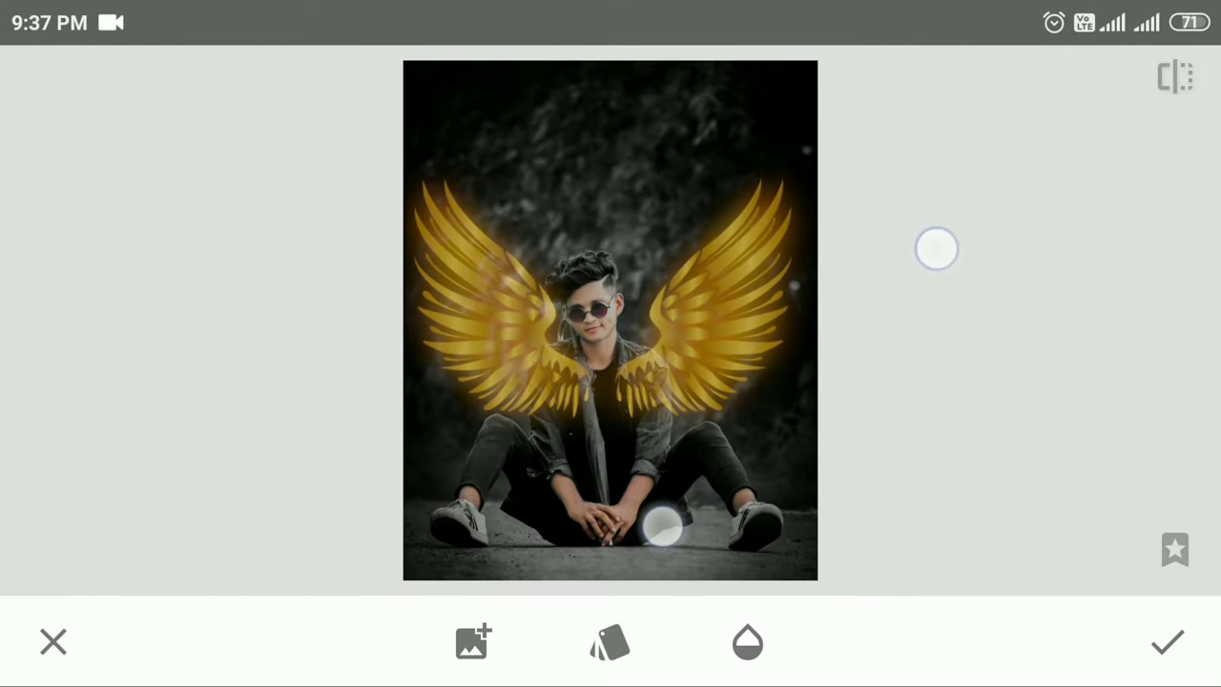
Step: Blend the wings with Lighten, adjust their opacity and apply the overlay
{"action": "left_click", "coordinate": [608, 644]}
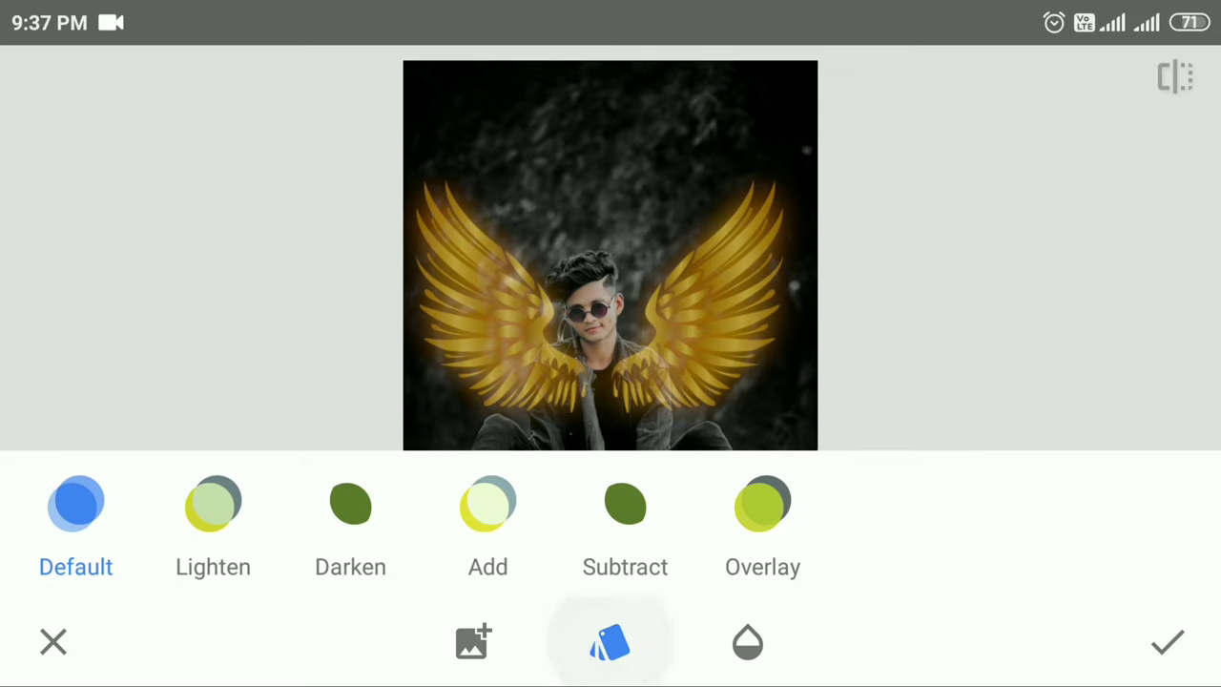
{"action": "left_click", "coordinate": [213, 504]}
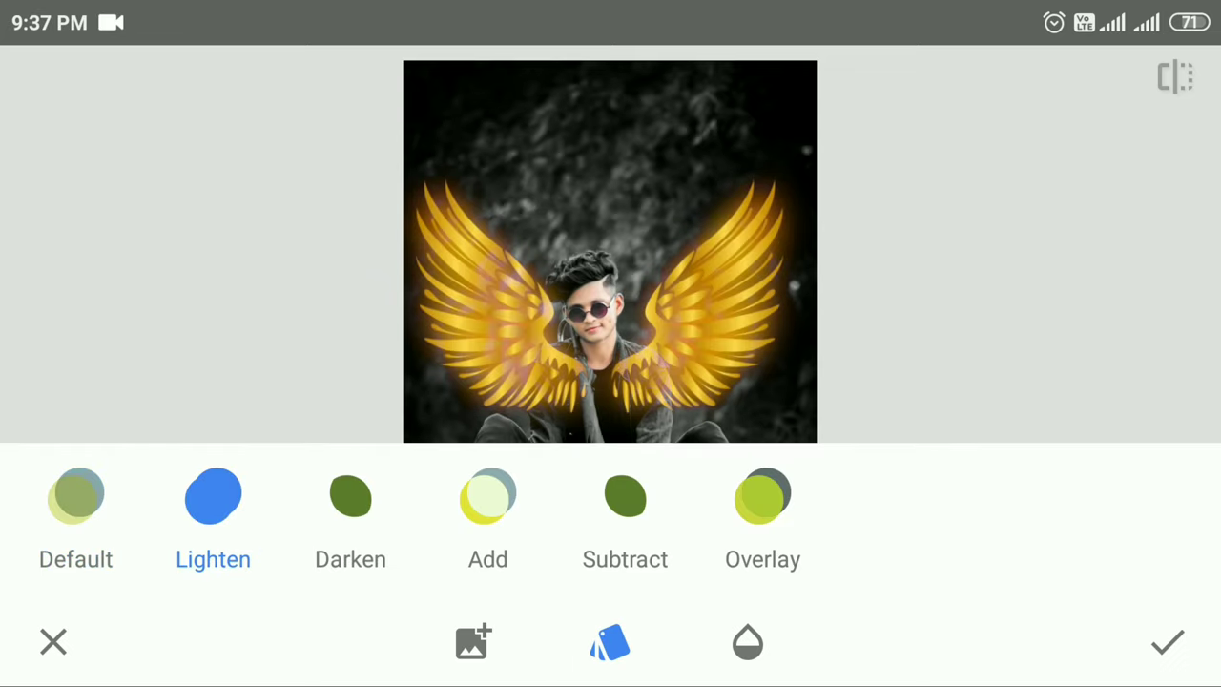
{"action": "left_click", "coordinate": [748, 643]}
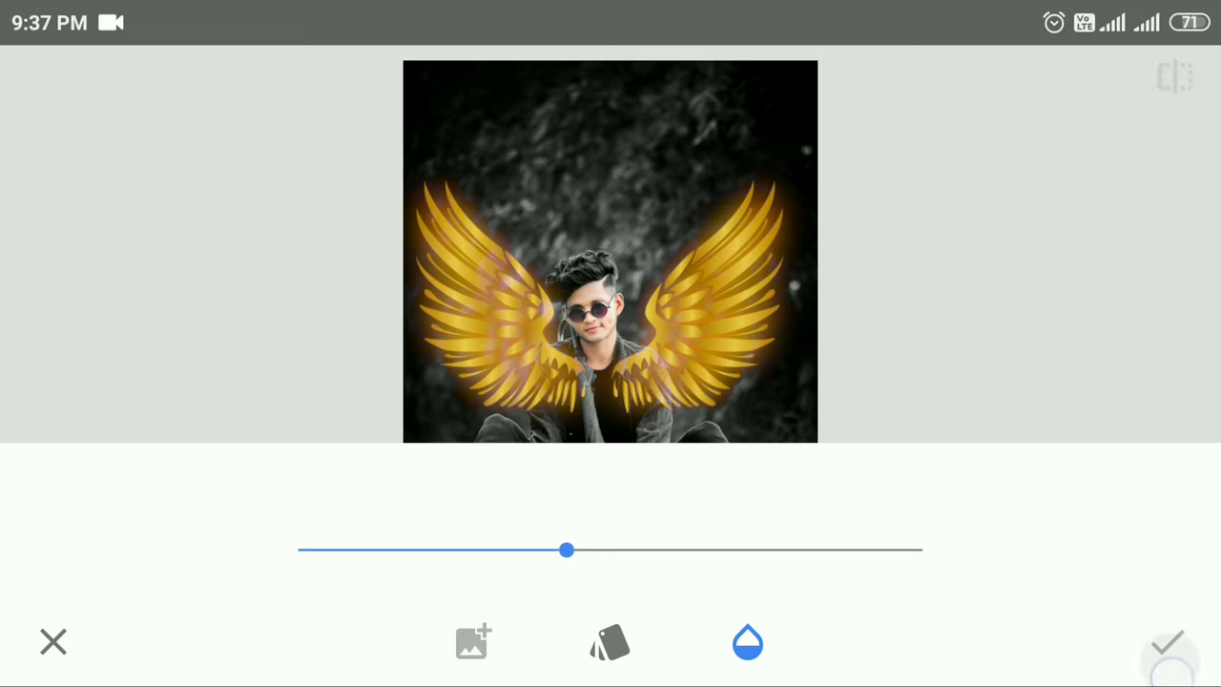
{"action": "left_click", "coordinate": [1167, 656]}
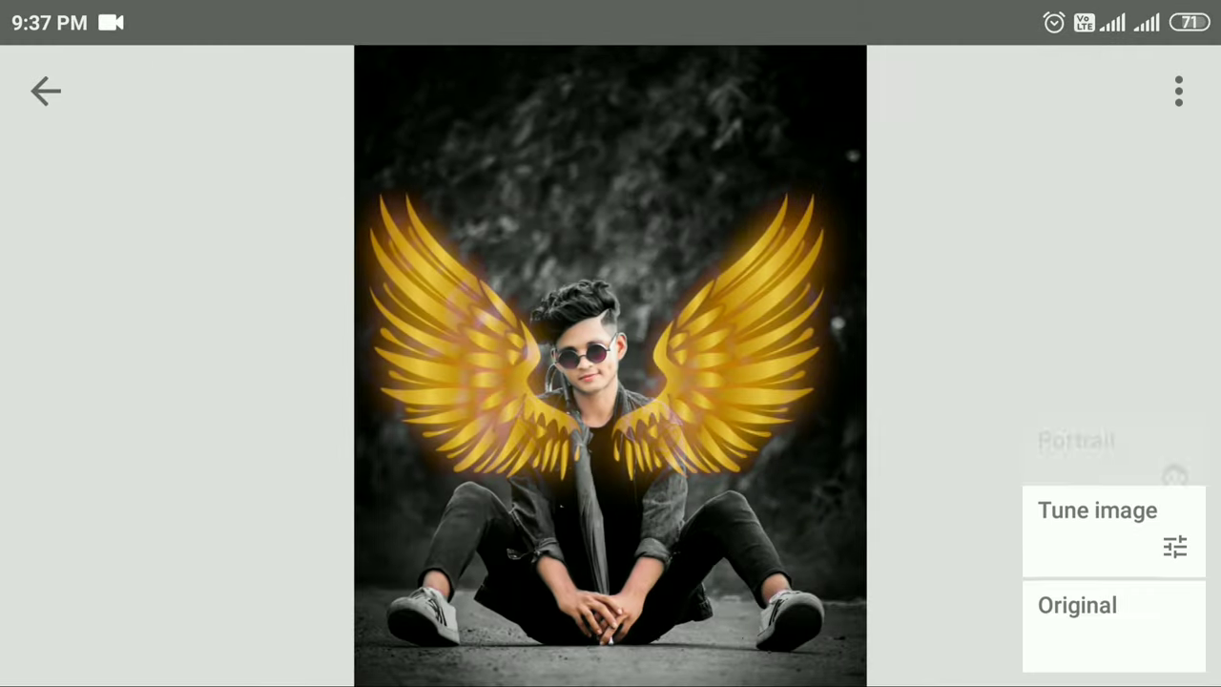
Step: Mask the Double Exposure edit with the brush strength set to 0
{"action": "left_click", "coordinate": [1115, 334]}
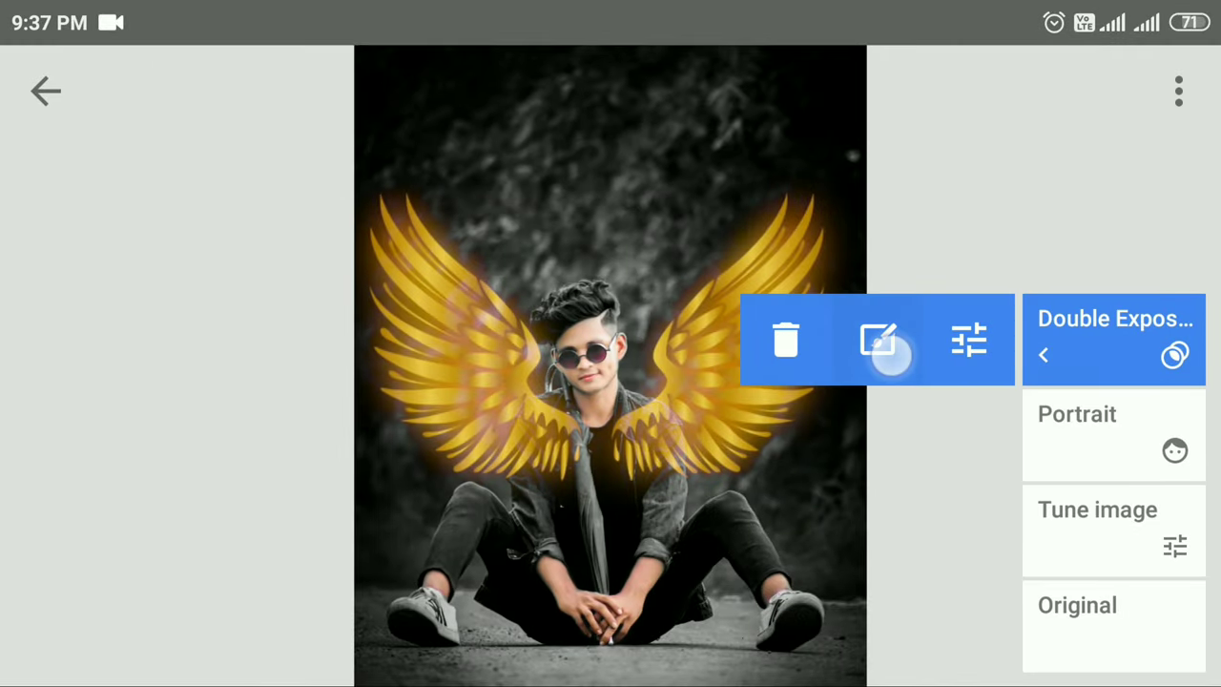
{"action": "left_click", "coordinate": [886, 339]}
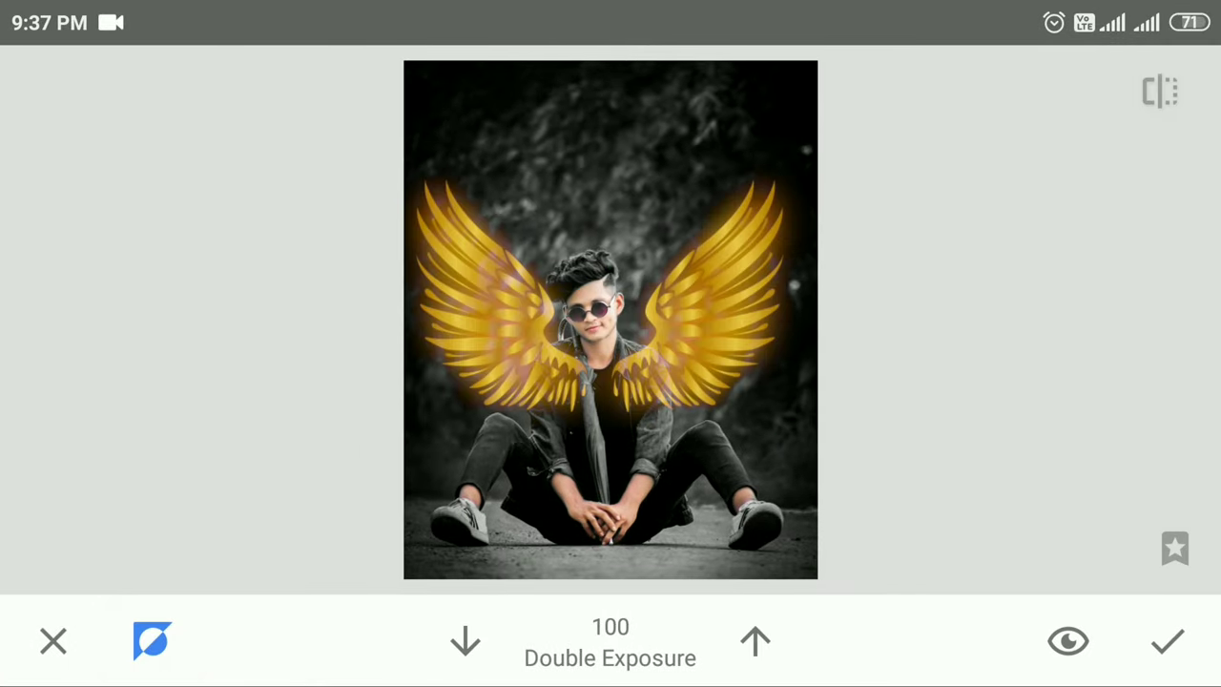
{"action": "left_click", "coordinate": [467, 641]}
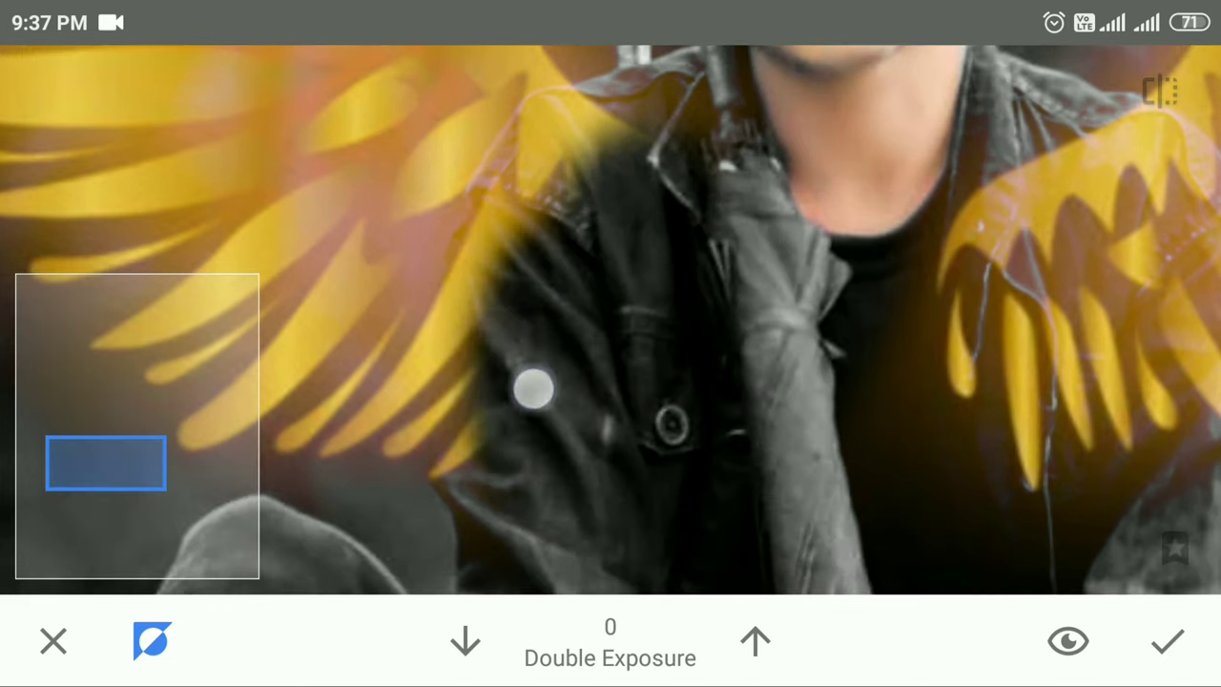
Step: Erase the wings from the jacket and shoulders so he sits in front, then confirm
{"action": "left_click_drag", "start_coordinate": [534, 389], "coordinate": [496, 382]}
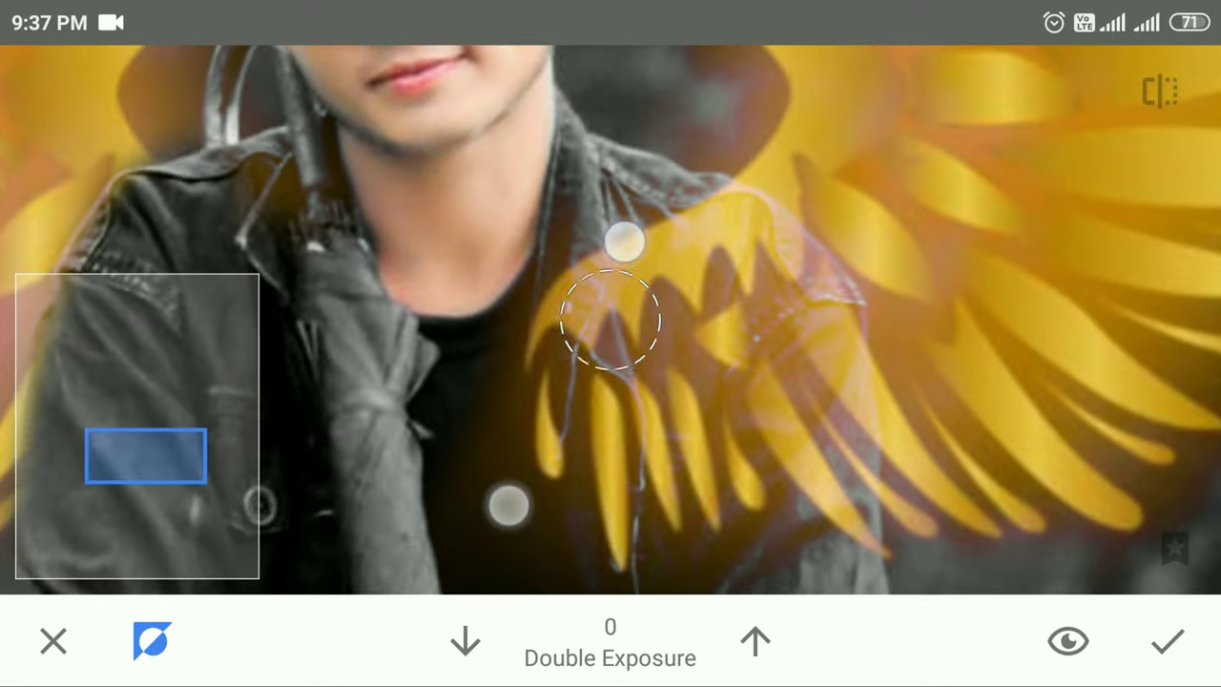
{"action": "left_click_drag", "start_coordinate": [615, 321], "coordinate": [818, 500]}
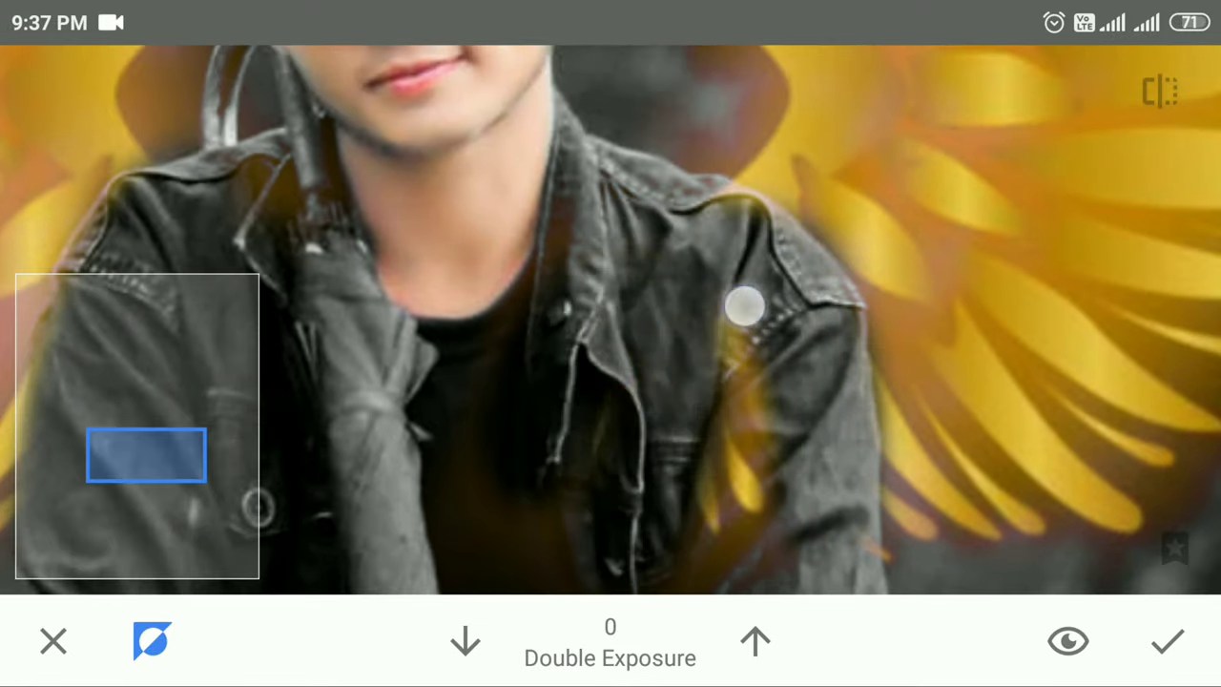
{"action": "left_click_drag", "start_coordinate": [744, 305], "coordinate": [754, 448]}
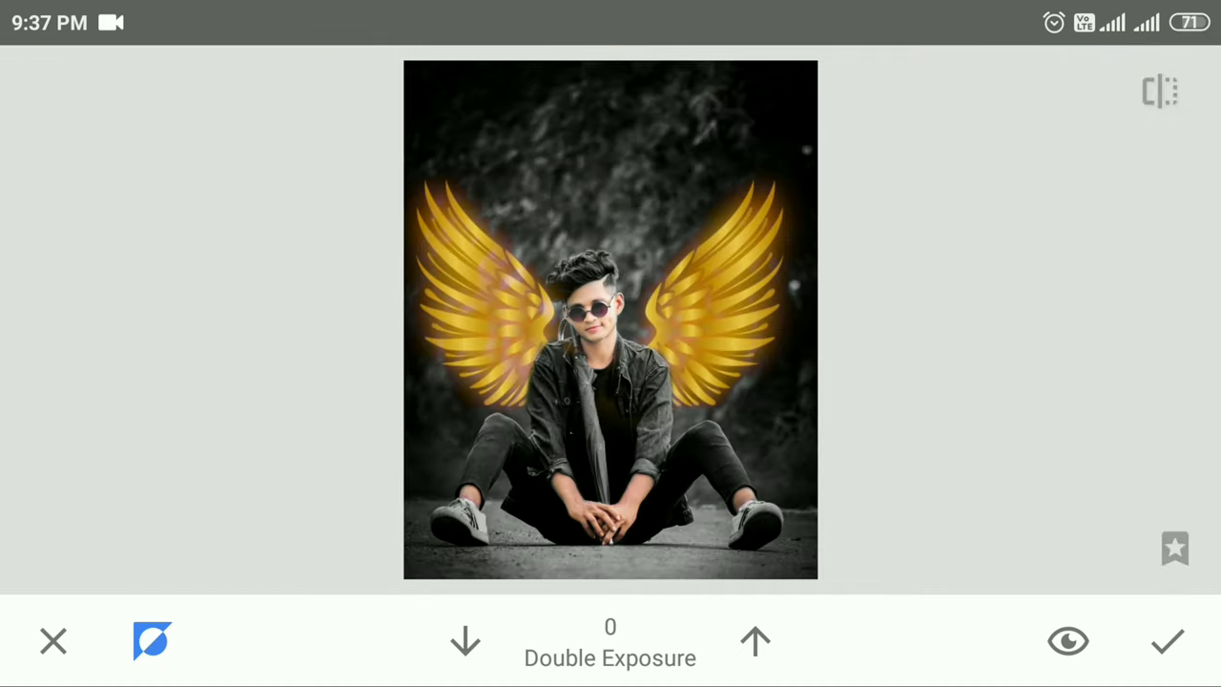
{"action": "left_click", "coordinate": [1171, 641]}
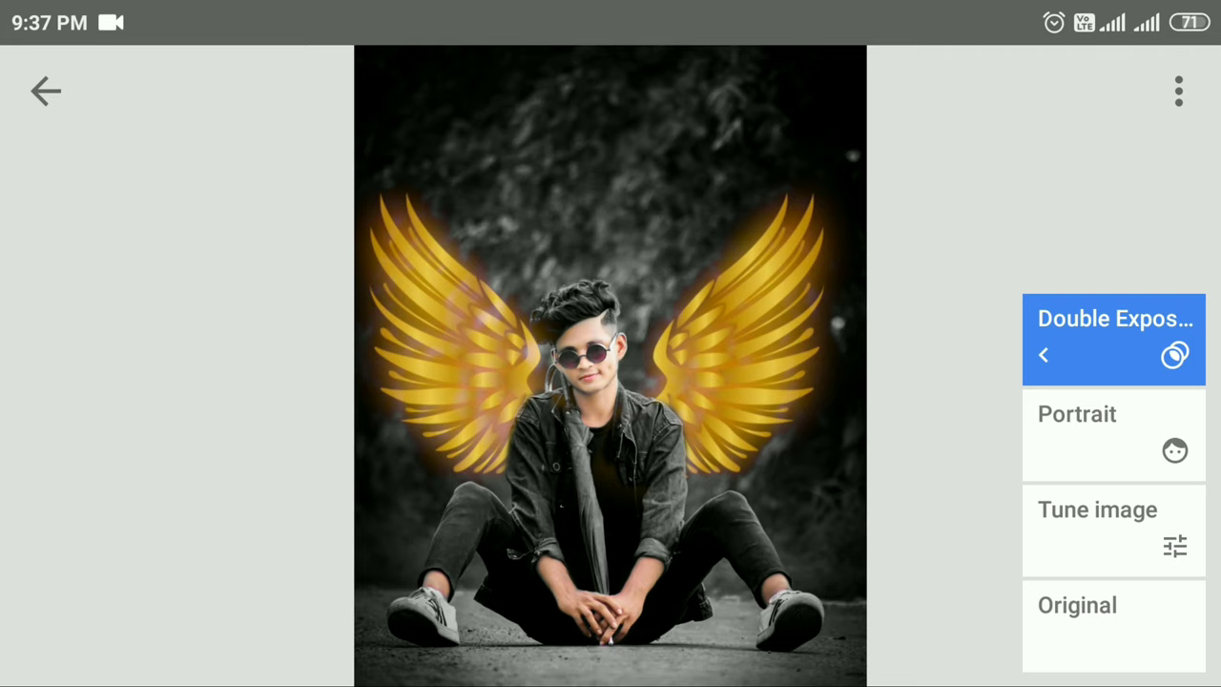
{"action": "left_click", "coordinate": [46, 92]}
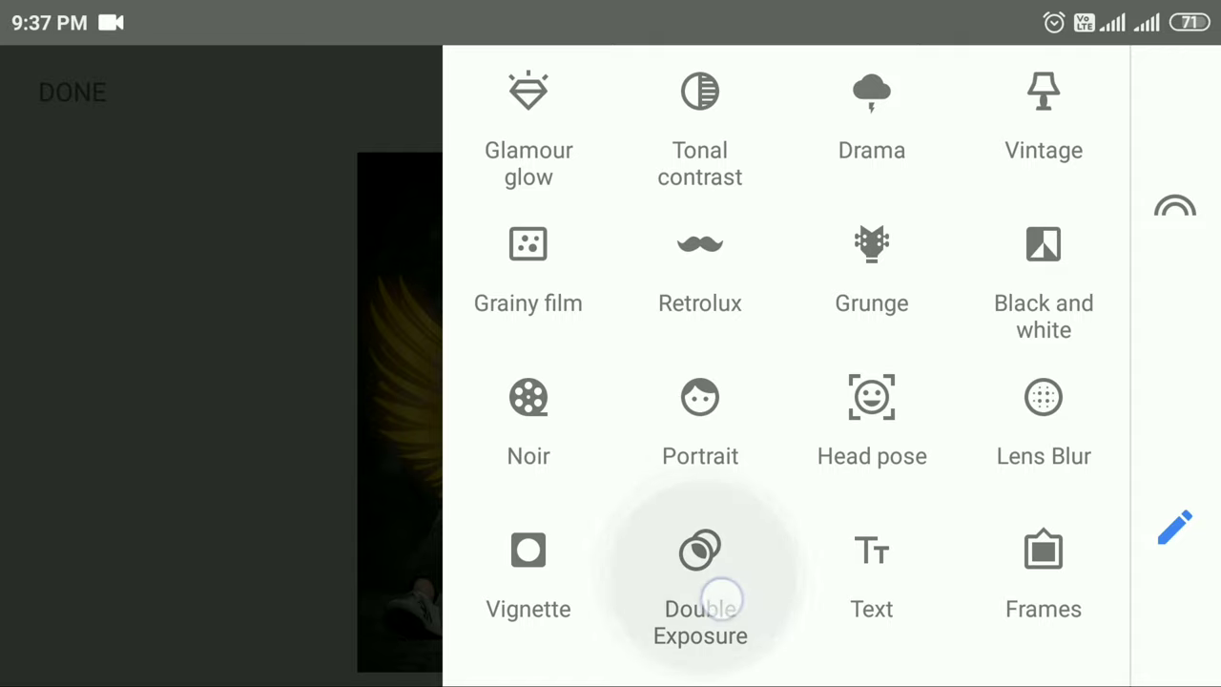
Step: Layer the orange light image at the top centre in a second Double Exposure and apply it
{"action": "left_click", "coordinate": [700, 553]}
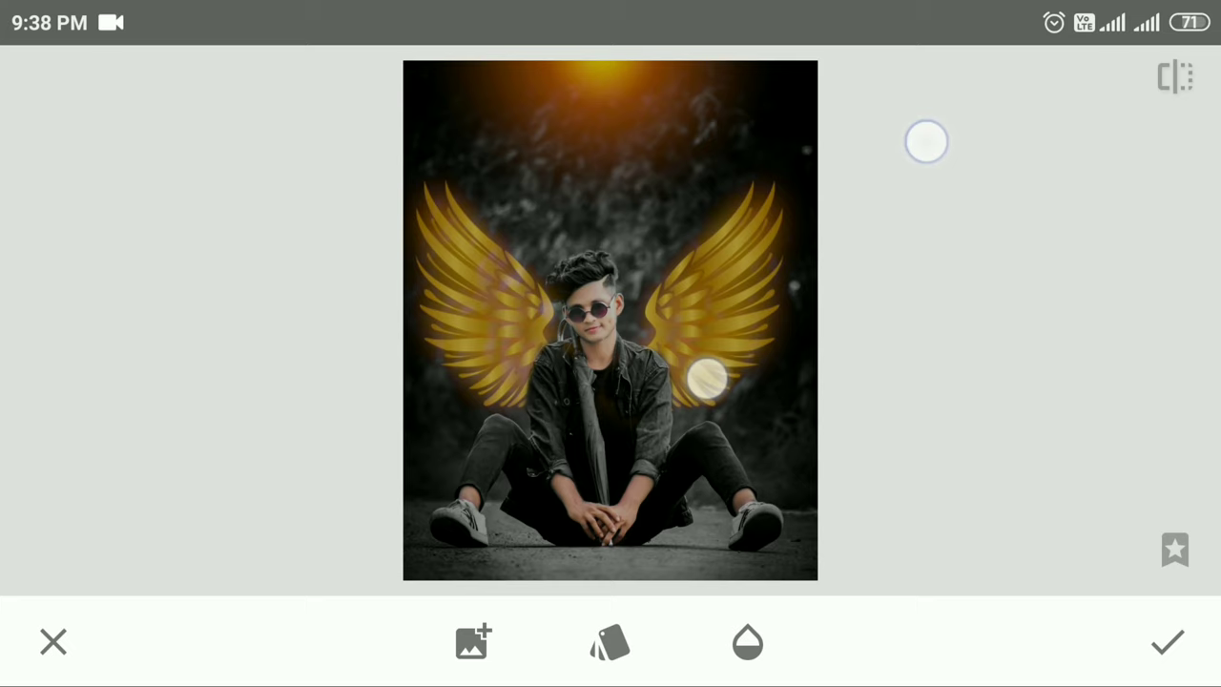
{"action": "left_click", "coordinate": [609, 643]}
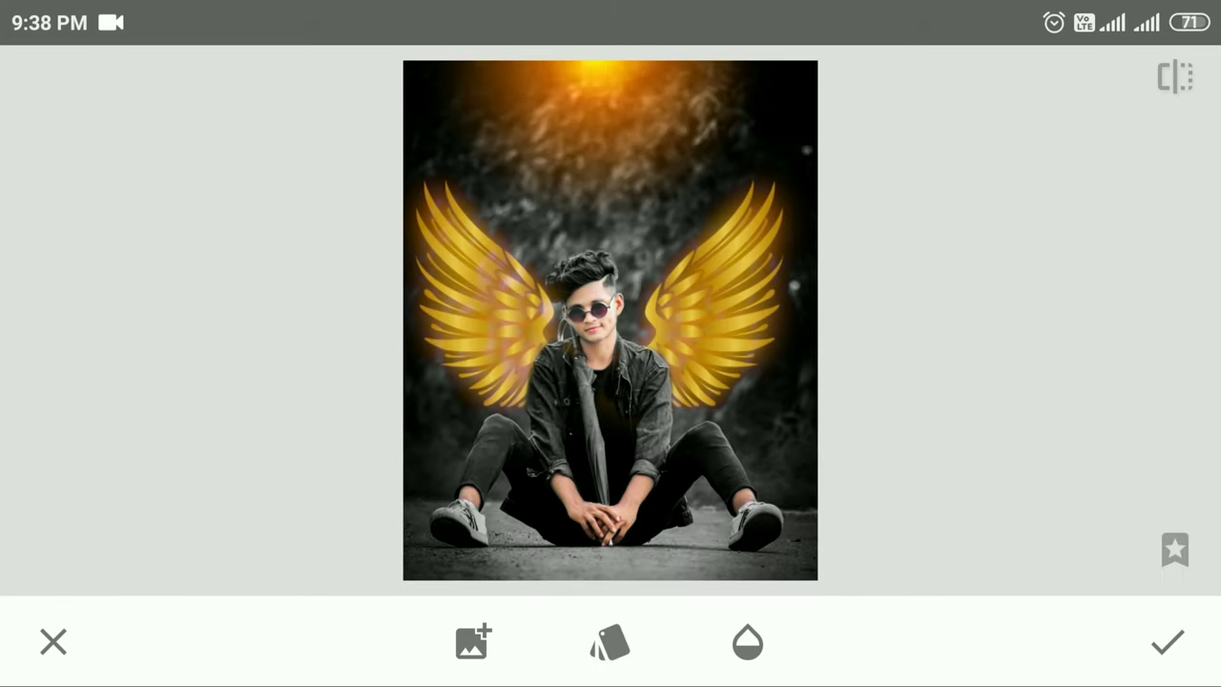
{"action": "left_click", "coordinate": [1167, 643]}
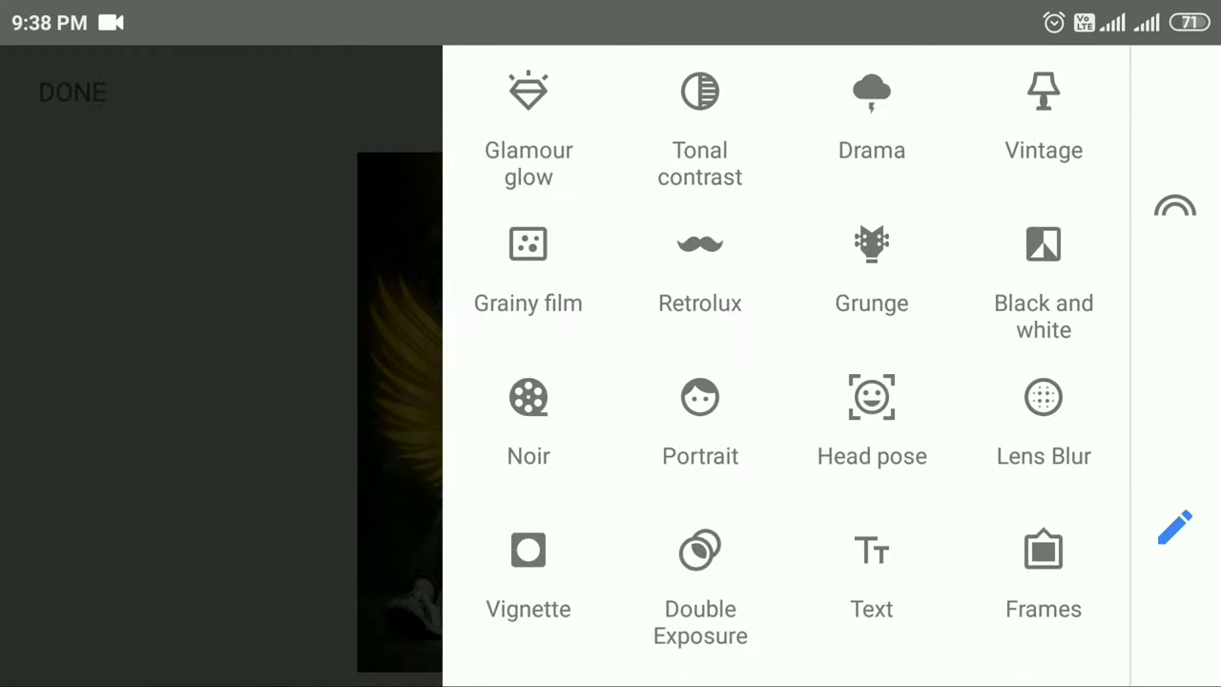
Step: Blend the white DREAMER text image with Lighten in a third Double Exposure and apply it
{"action": "left_click", "coordinate": [701, 551]}
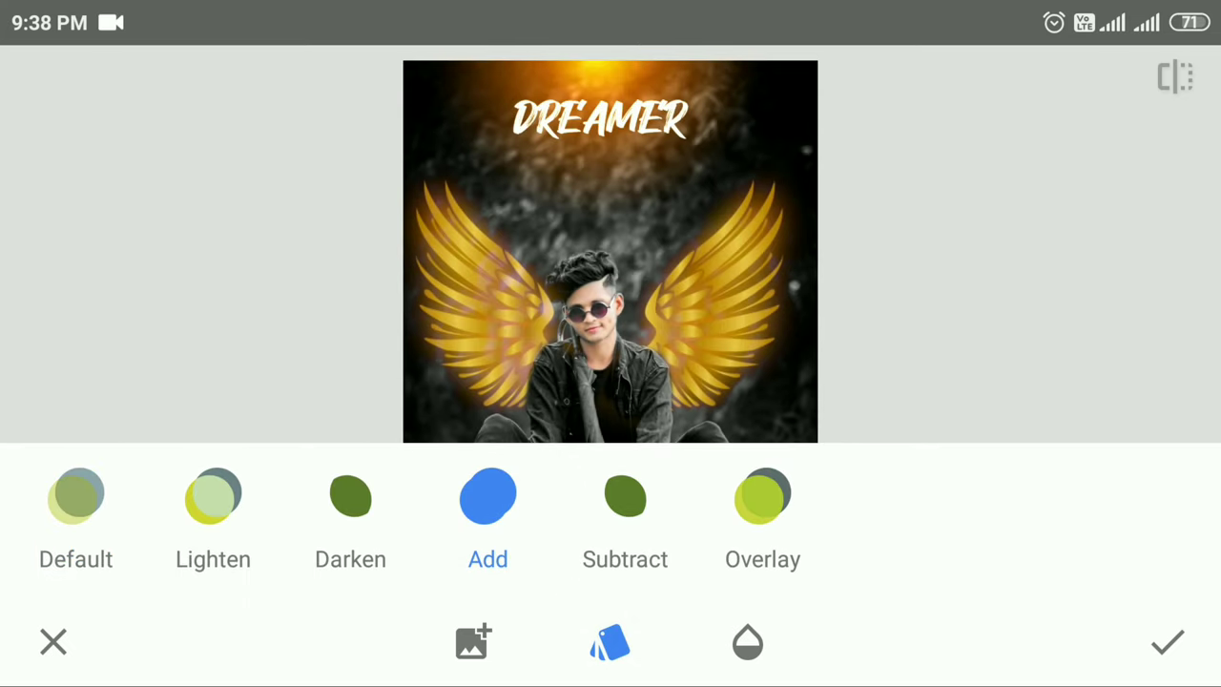
{"action": "left_click", "coordinate": [214, 496]}
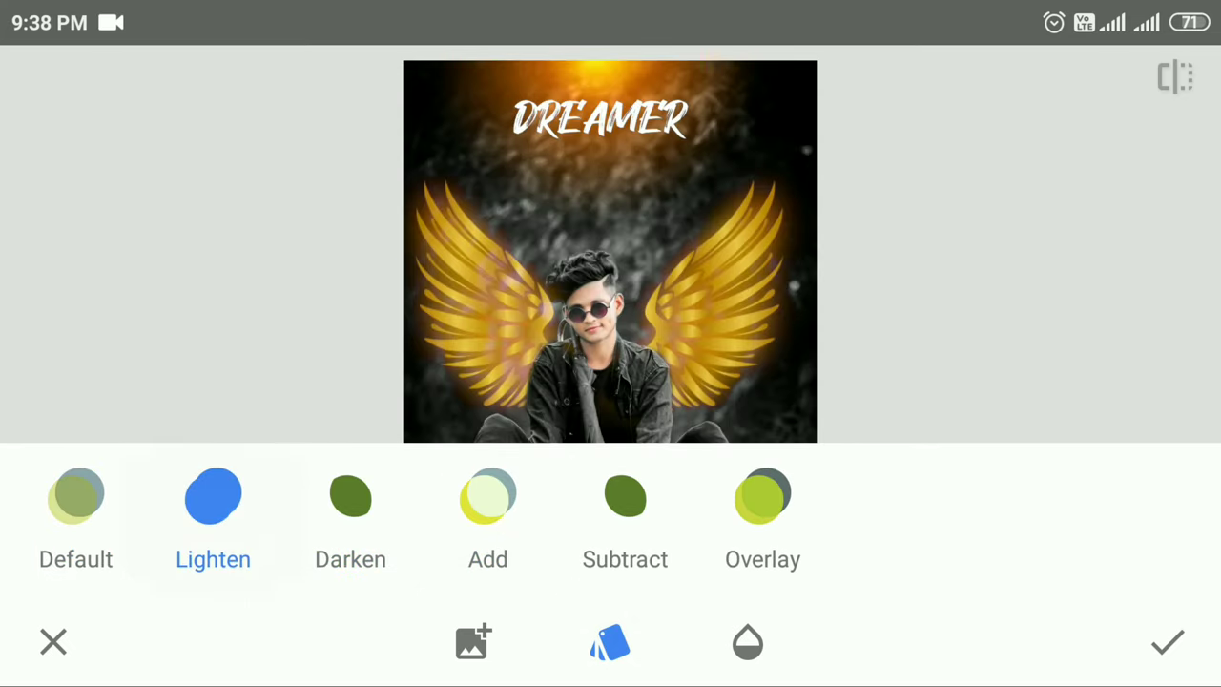
{"action": "left_click", "coordinate": [1168, 643]}
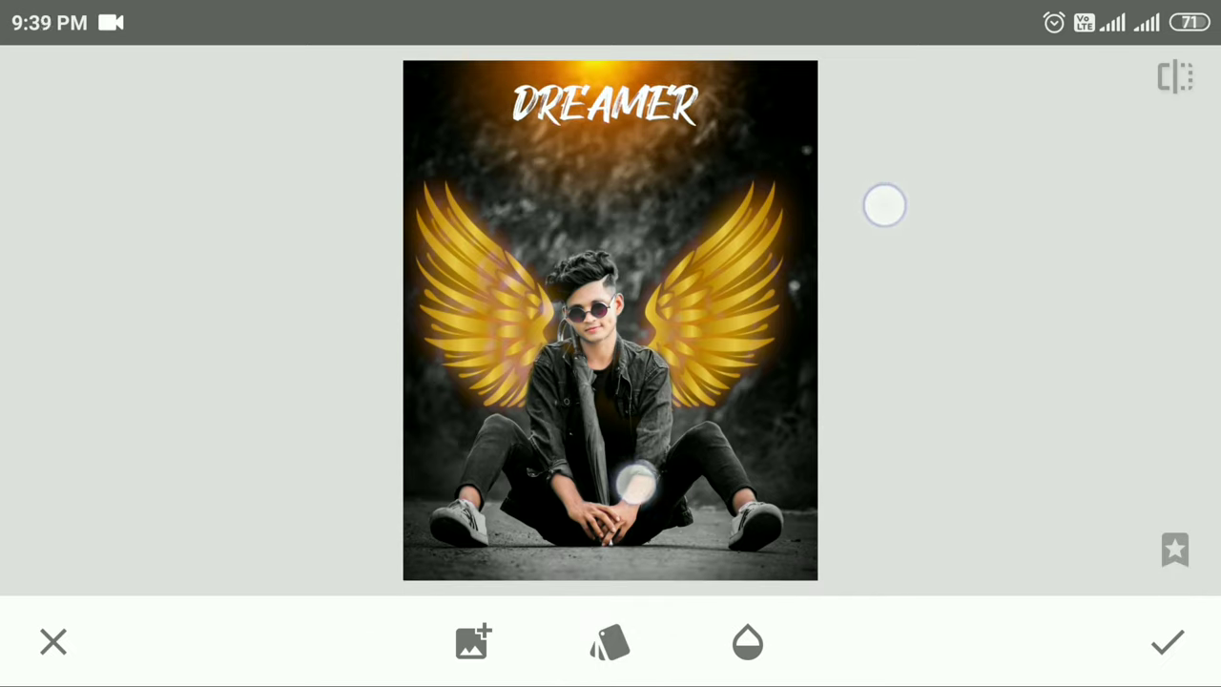
{"action": "left_click", "coordinate": [1168, 643]}
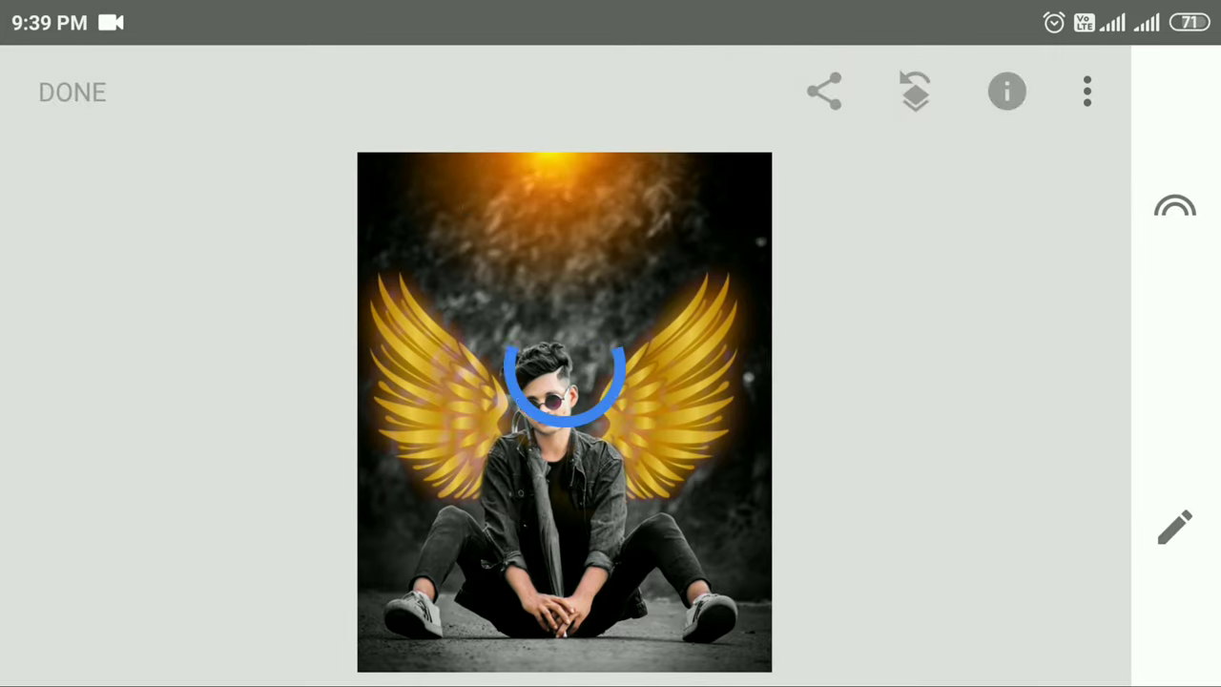